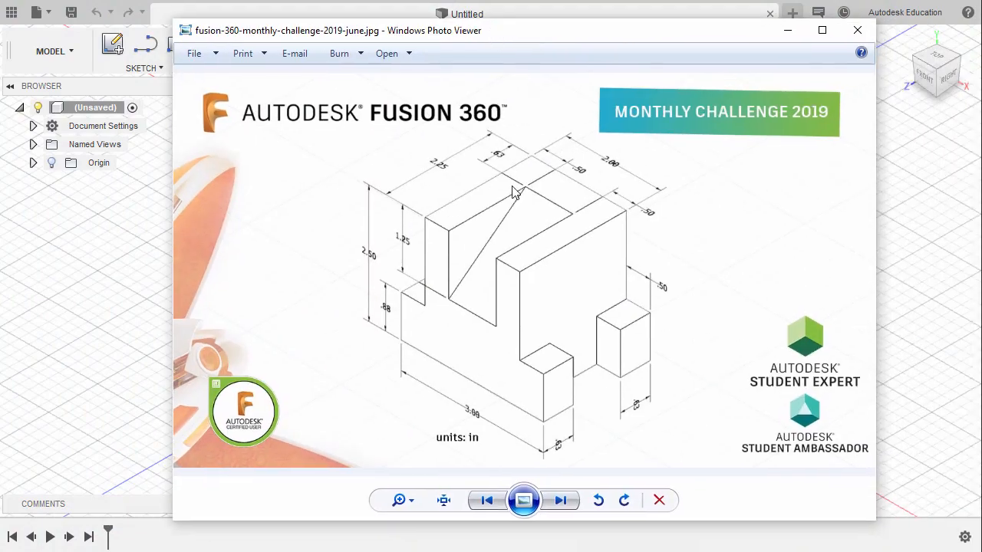
pyautogui.moveTo(479, 456)
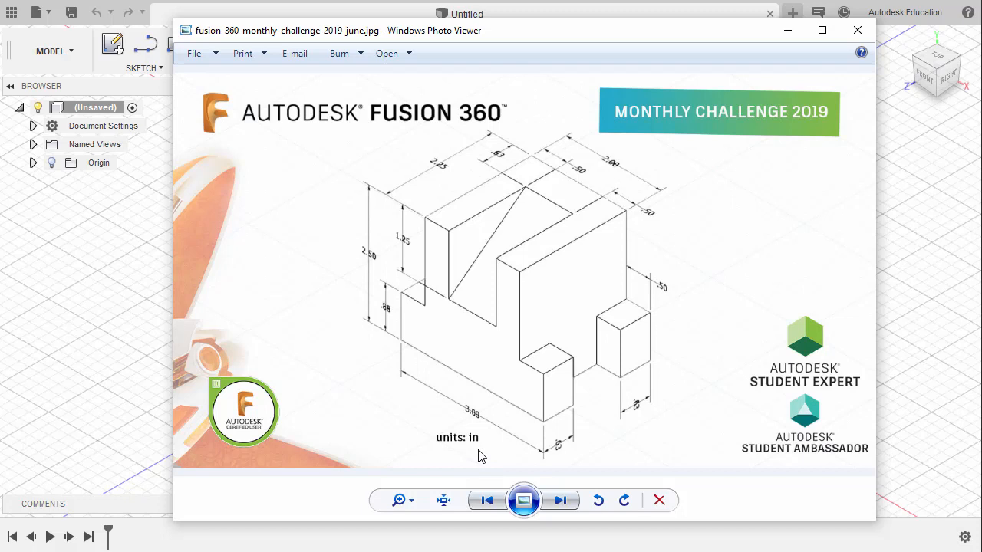
pyautogui.moveTo(576, 184)
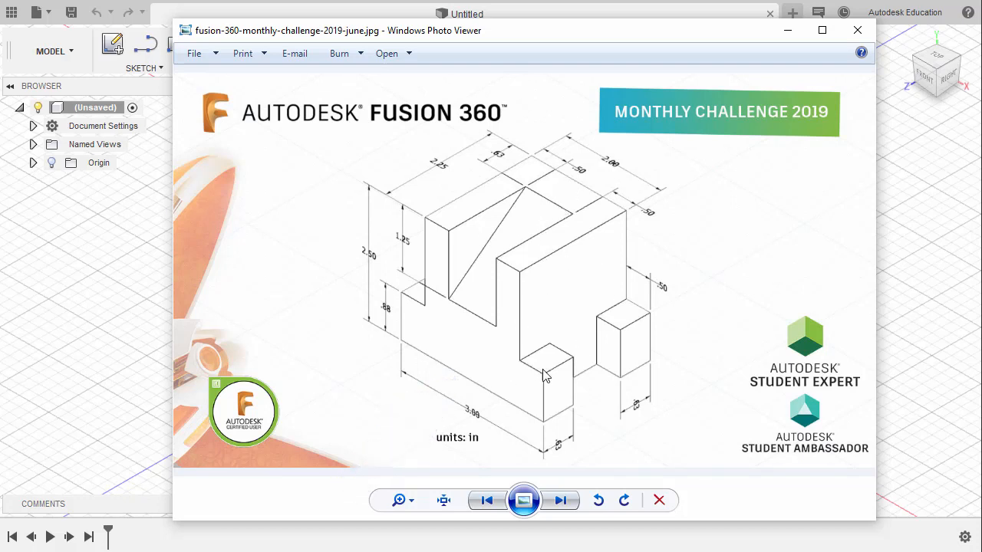
pyautogui.moveTo(431, 276)
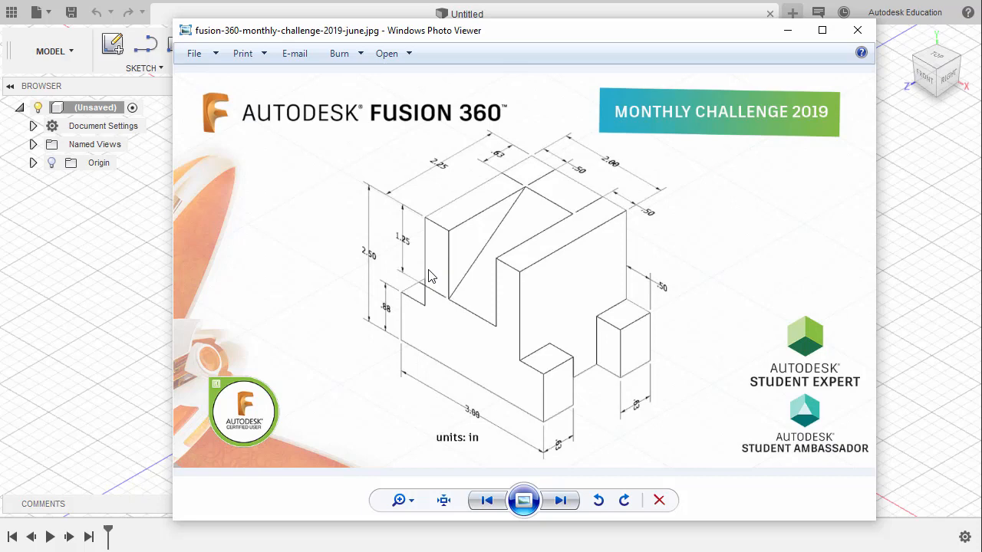
pyautogui.moveTo(787, 30)
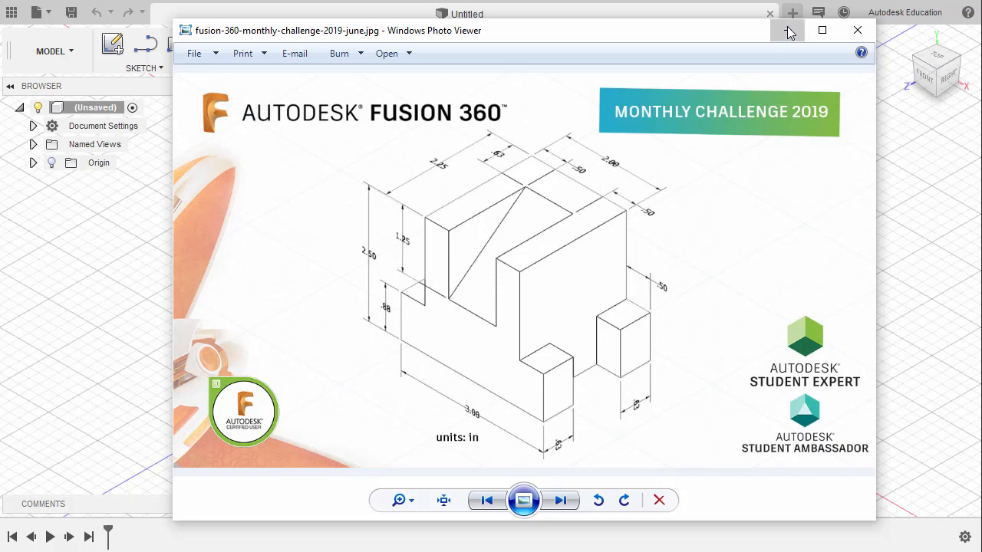
# Hide the reference drawing and change the document units from millimetres to inches.
pyautogui.click(857, 30)
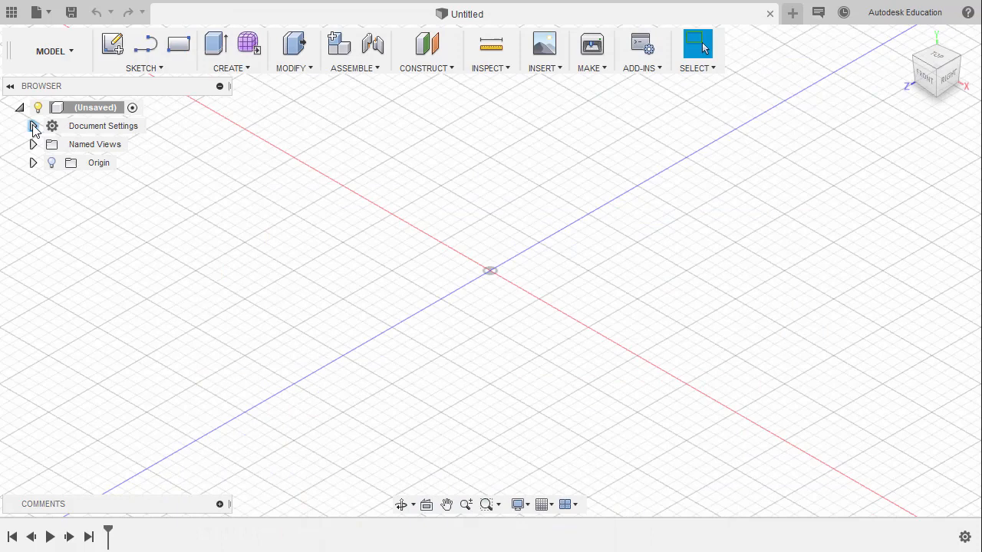
pyautogui.click(33, 125)
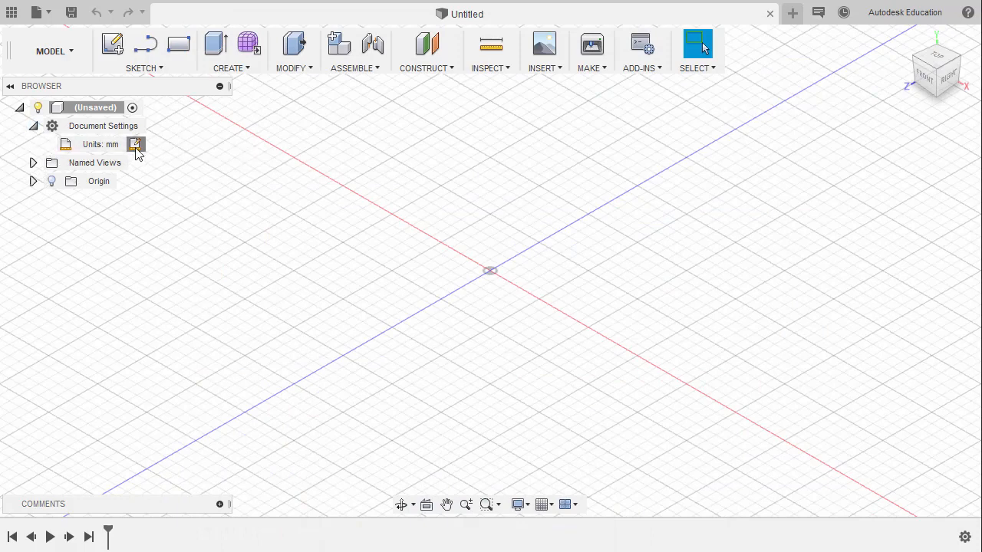
pyautogui.click(136, 144)
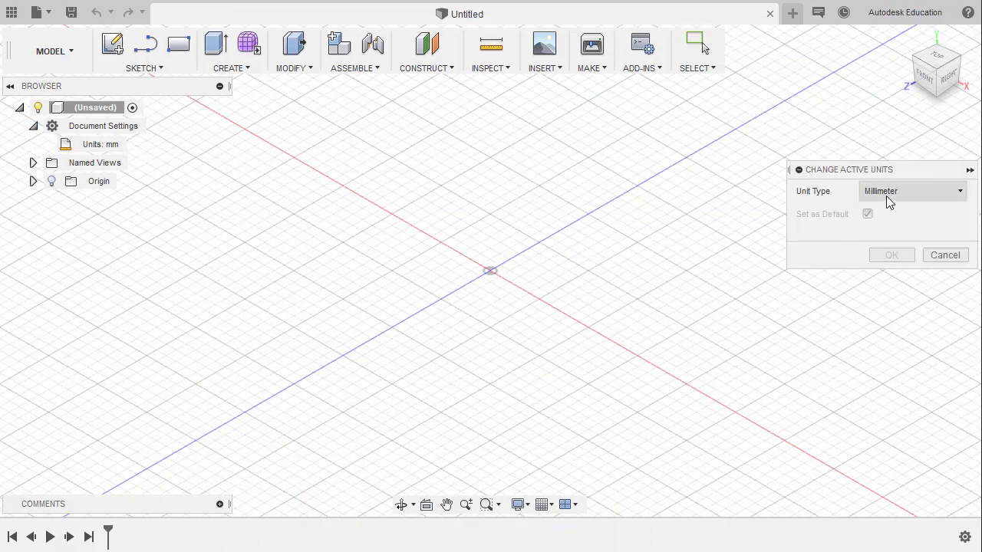
pyautogui.click(911, 191)
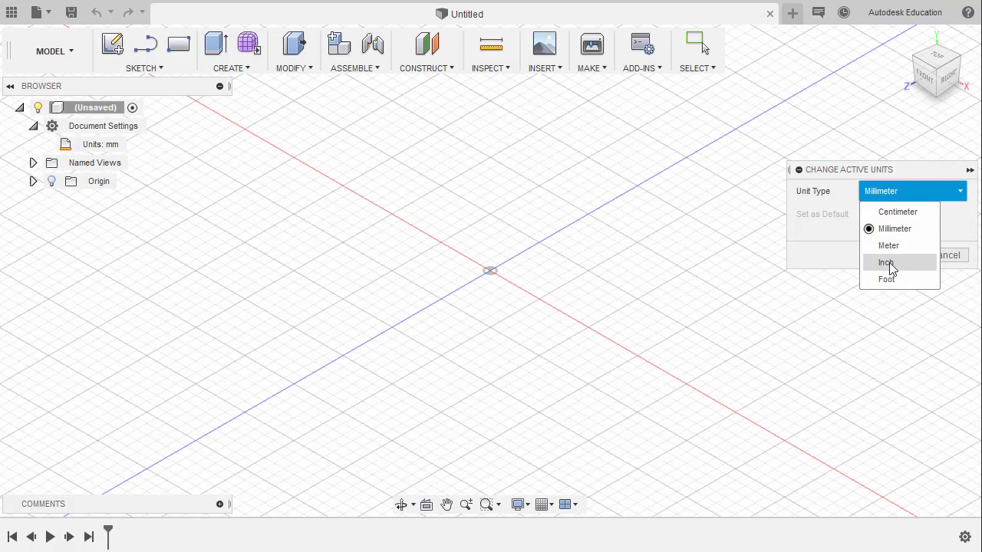
pyautogui.click(886, 263)
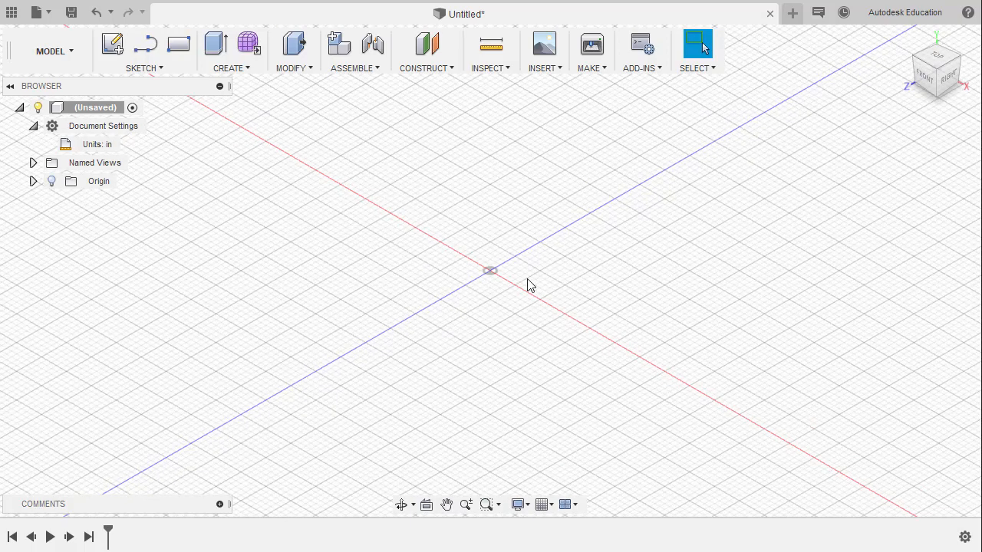
pyautogui.moveTo(536, 276)
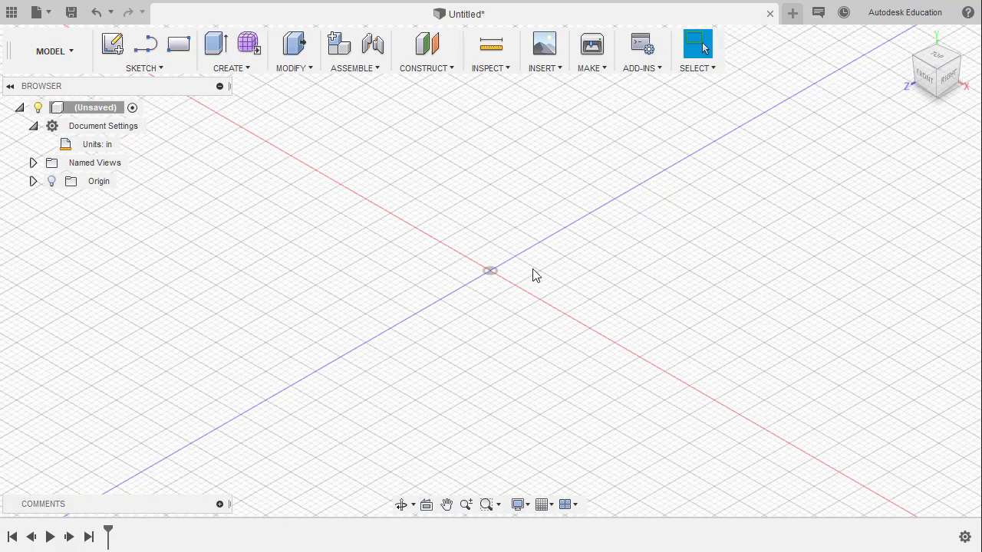
pyautogui.moveTo(539, 273)
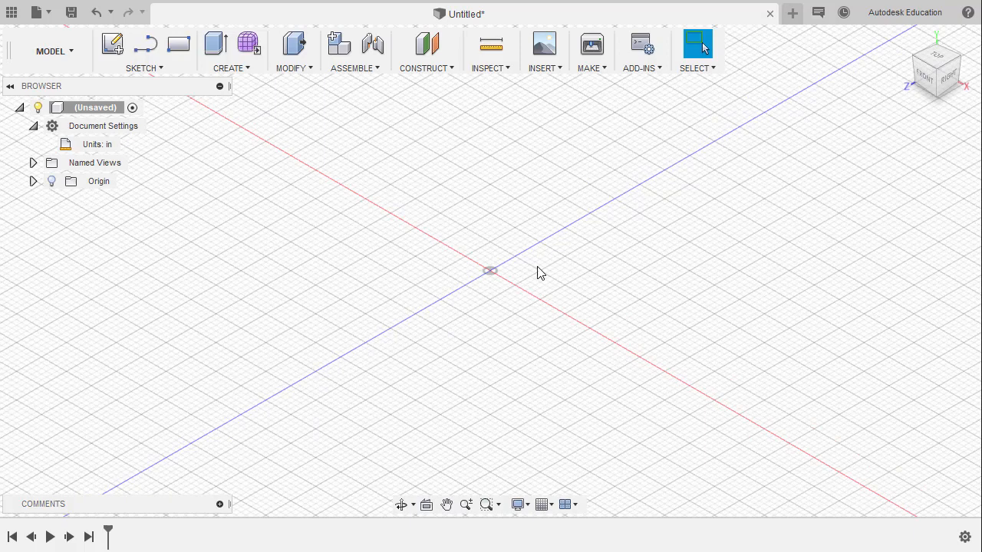
# Sketch a 2.25 by 2 in centre rectangle at the origin on the XZ plane.
pyautogui.click(112, 44)
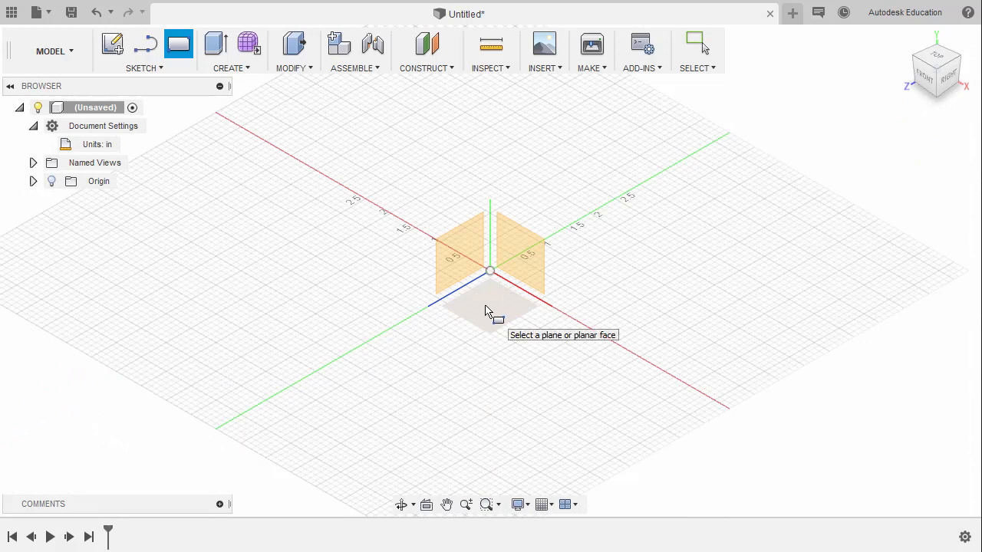
pyautogui.click(491, 307)
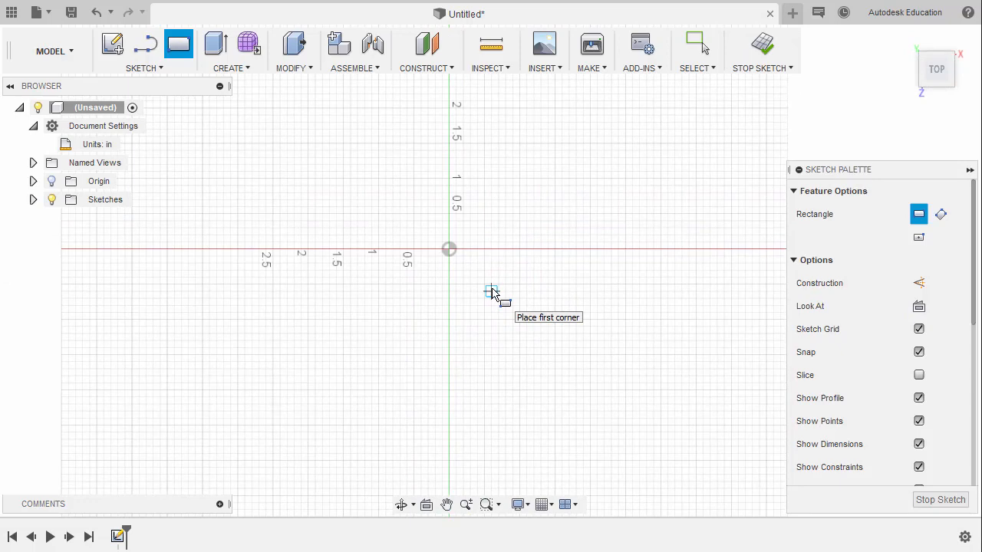
pyautogui.moveTo(469, 263)
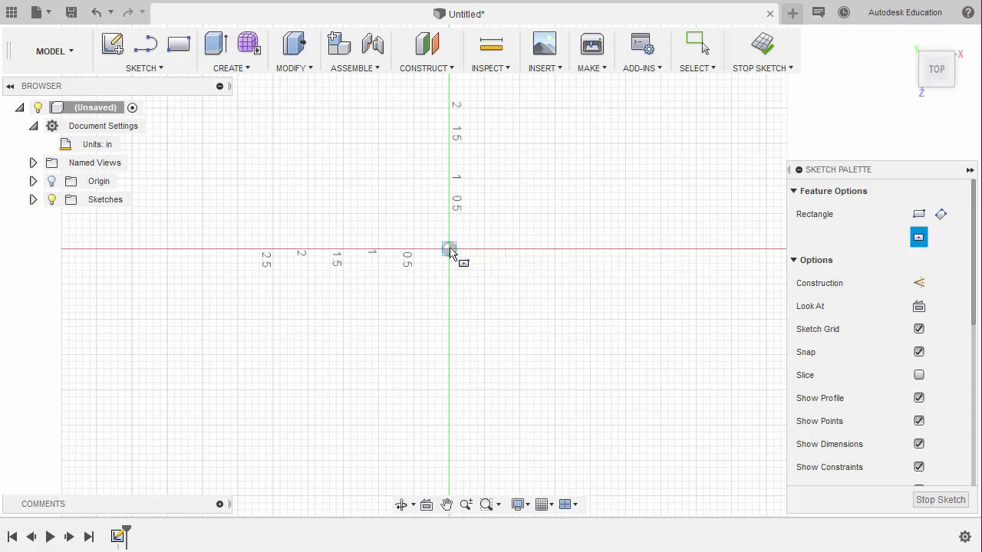
pyautogui.moveTo(448, 250); pyautogui.dragTo(512, 191)
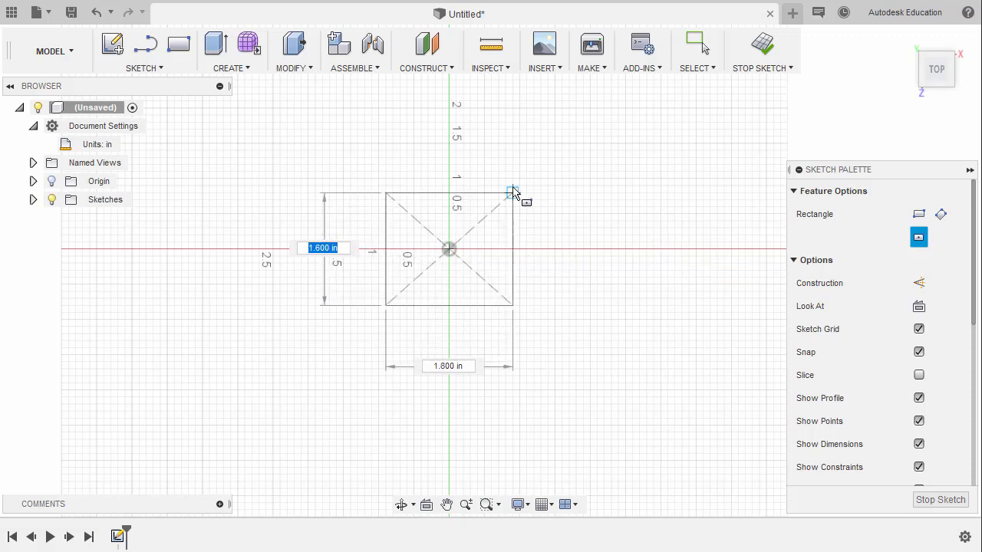
pyautogui.moveTo(512, 192)
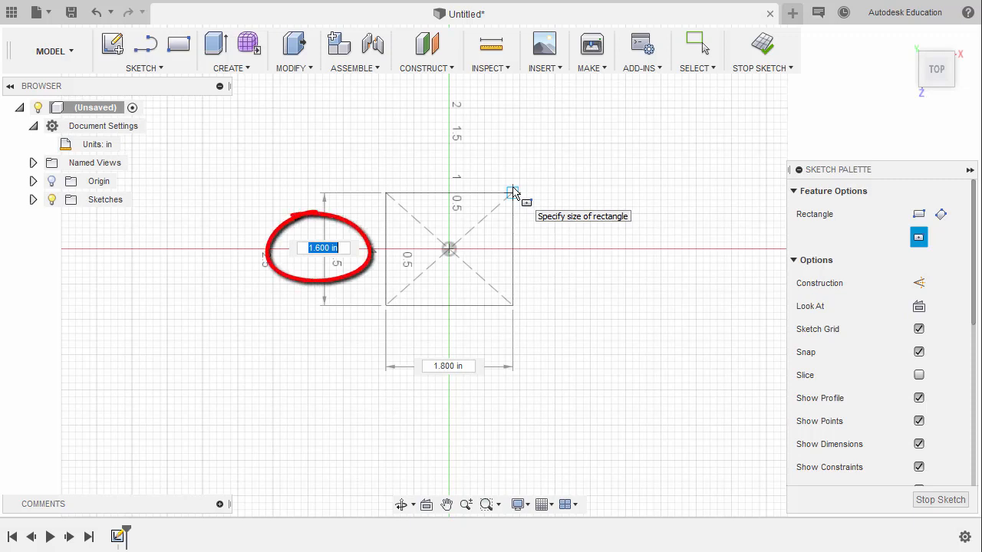
pyautogui.write('2')
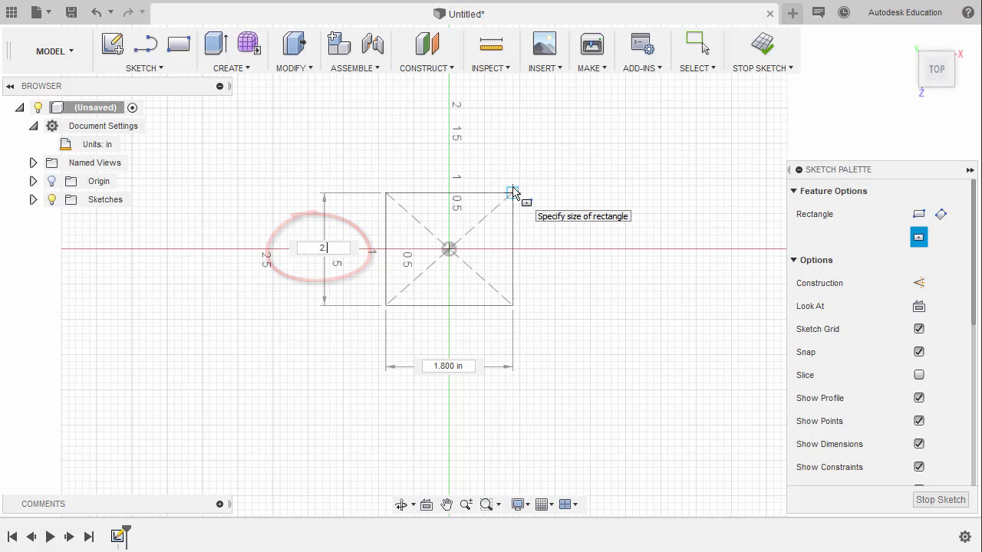
pyautogui.write('2.25 in')
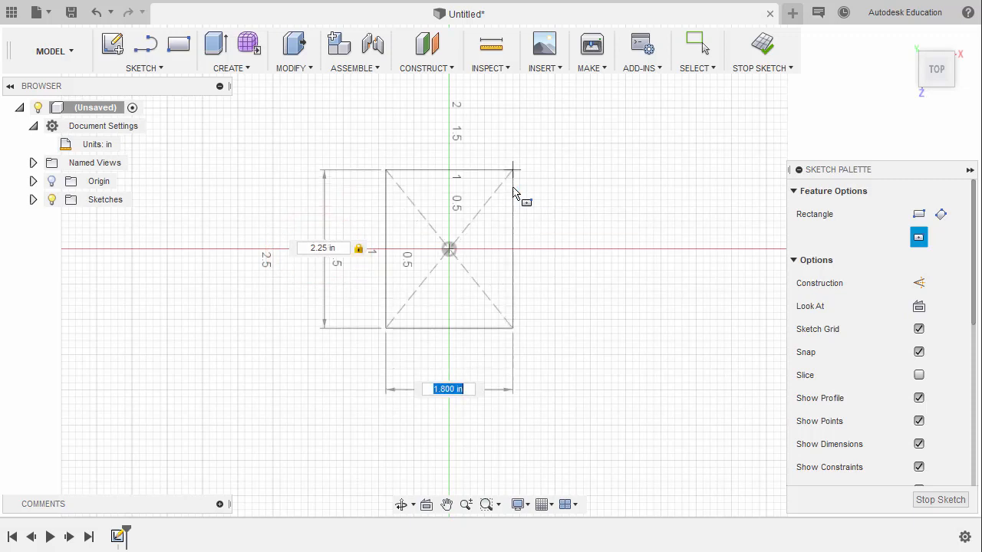
pyautogui.write('2')
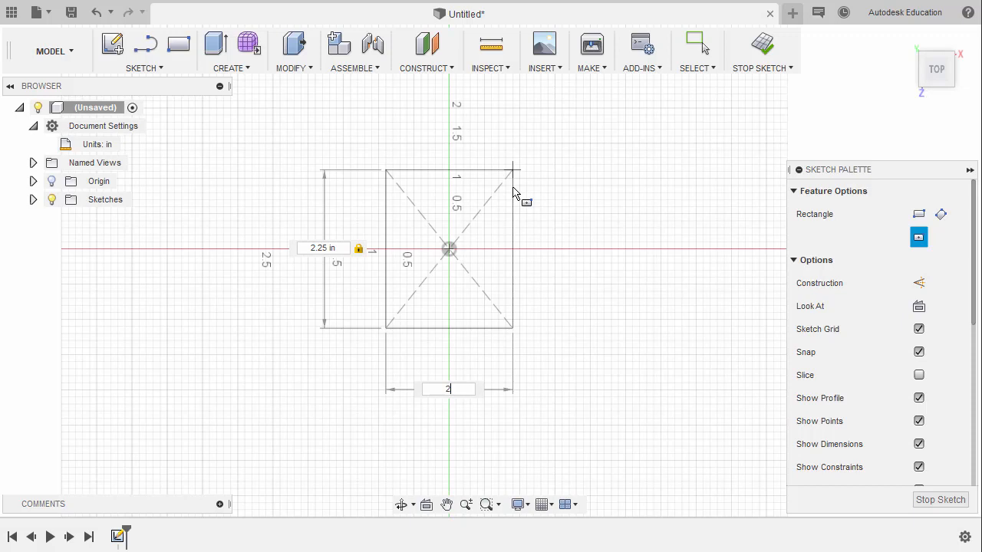
pyautogui.click(696, 44)
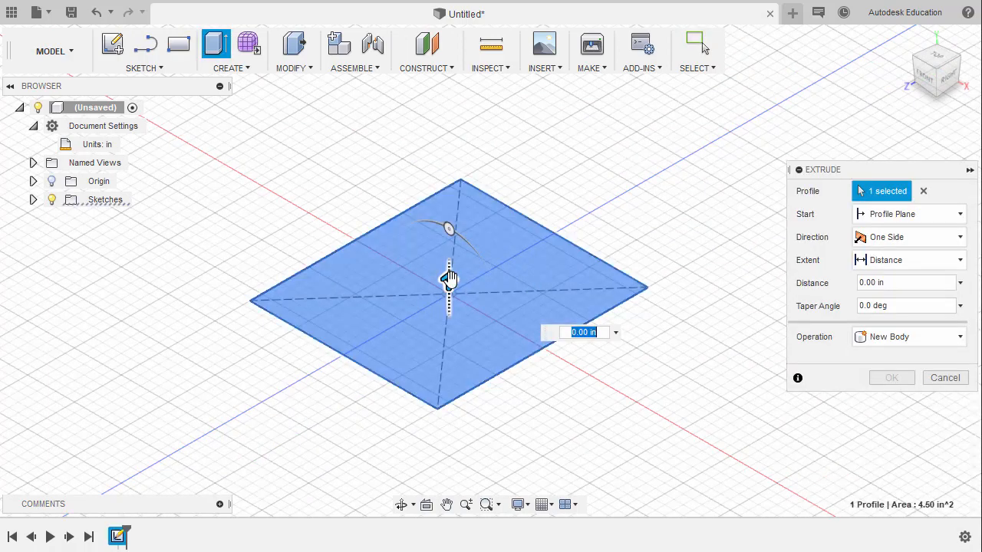
# Extrude the rectangle profile upward 2.5 in into a solid block.
pyautogui.moveTo(448, 277); pyautogui.dragTo(449, 108)
pyautogui.write('2.5')
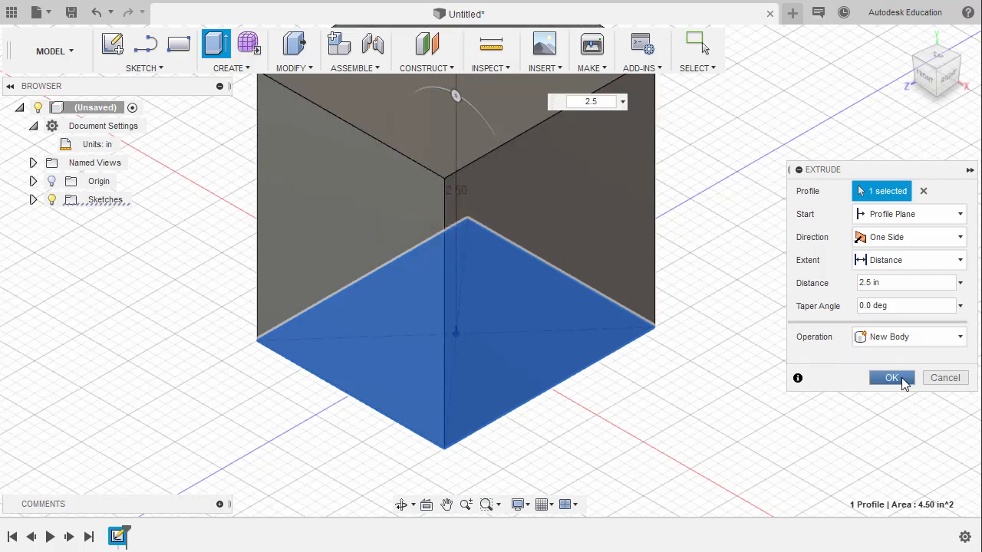
pyautogui.click(892, 377)
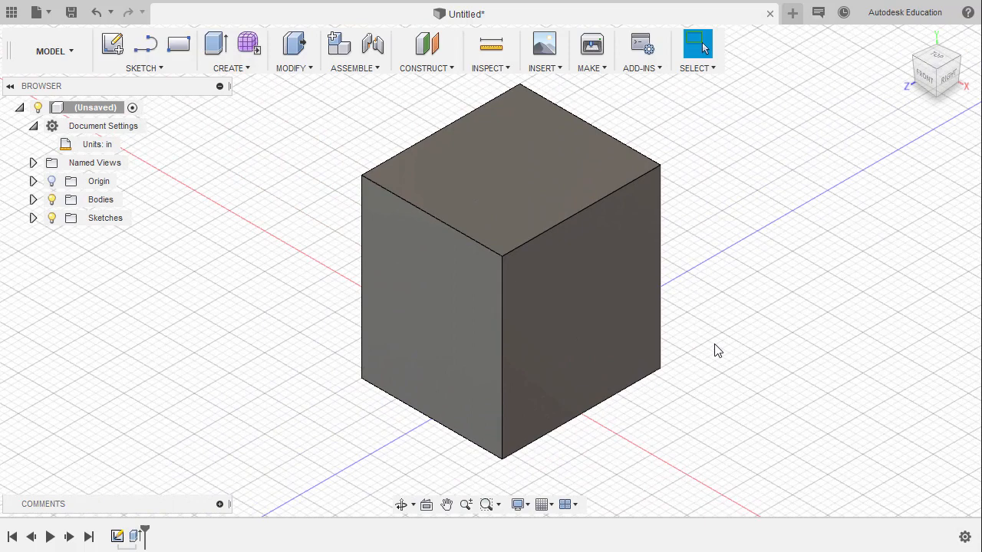
pyautogui.moveTo(656, 398)
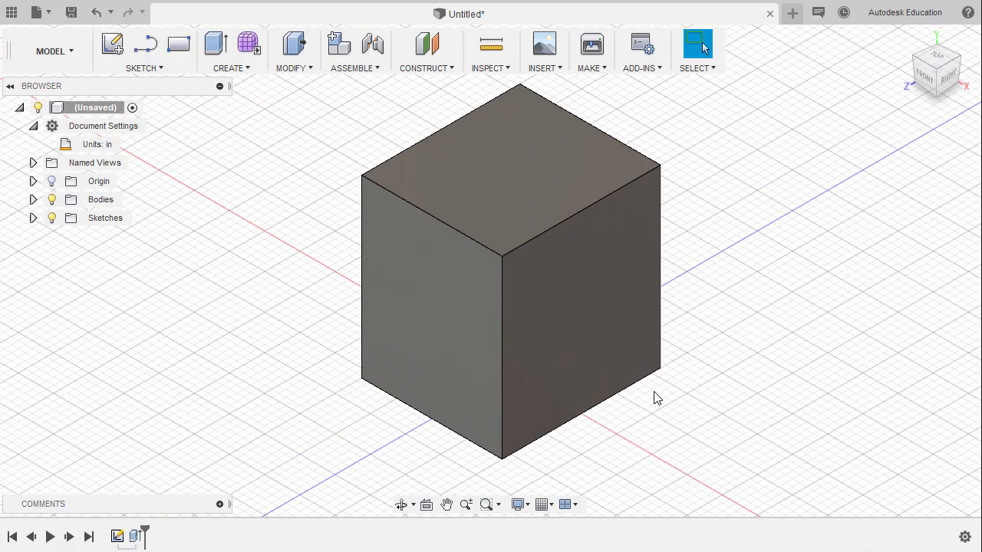
pyautogui.moveTo(614, 426)
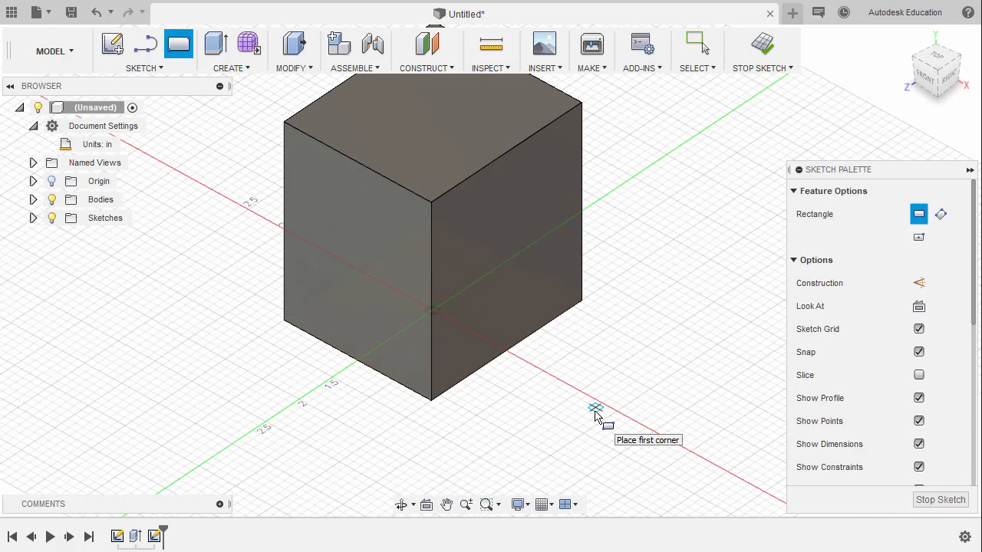
pyautogui.moveTo(625, 311)
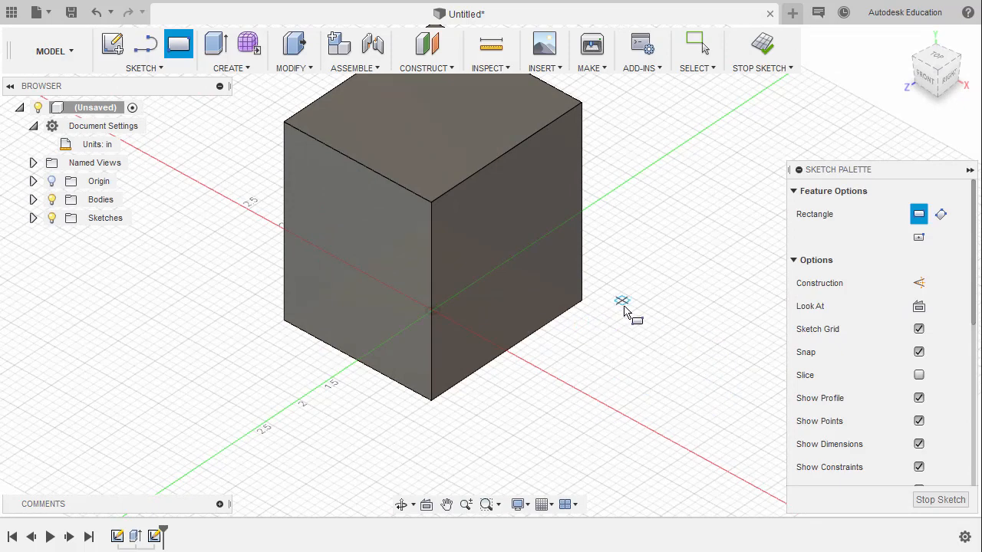
pyautogui.moveTo(698, 234)
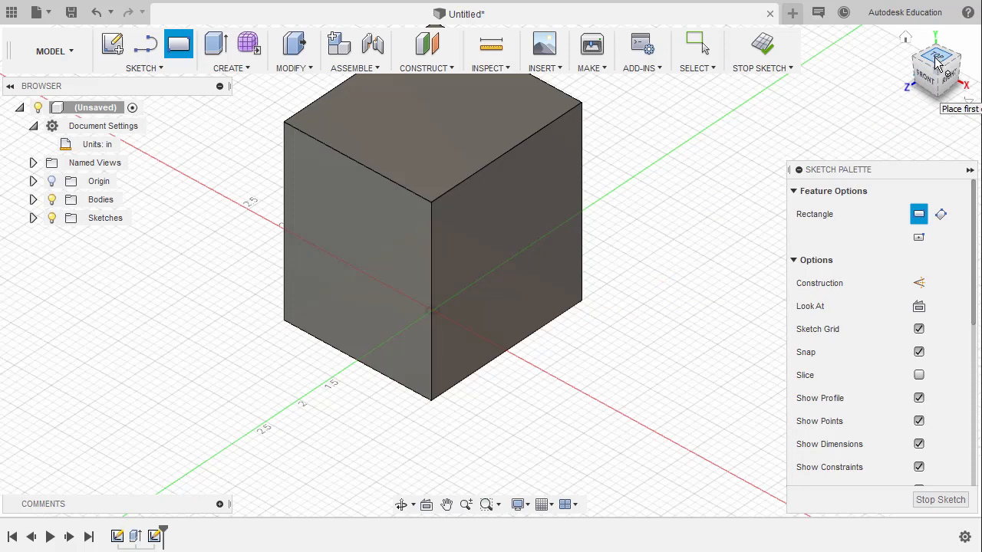
# Switch to the Top view and open the Grid and Snaps options.
pyautogui.click(936, 60)
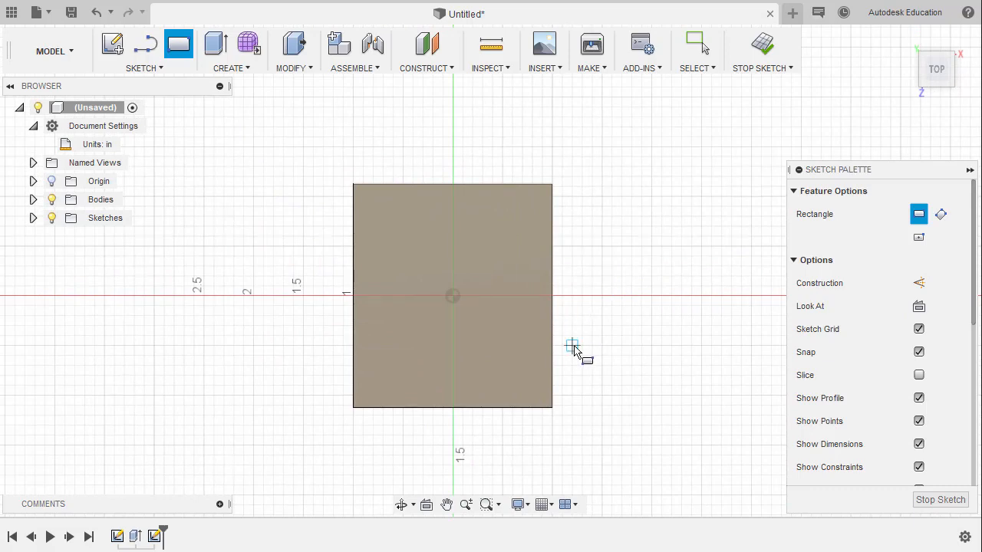
pyautogui.moveTo(543, 503)
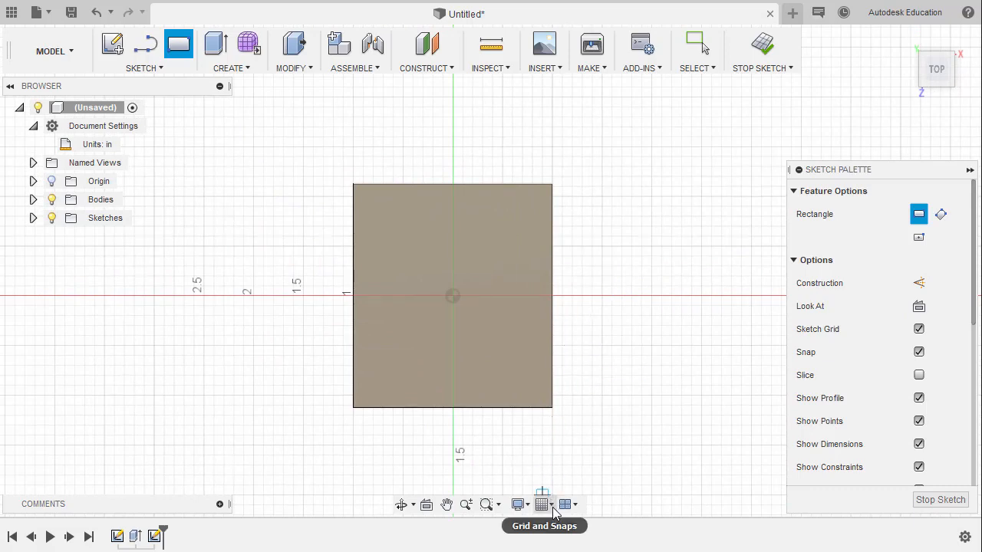
pyautogui.click(552, 504)
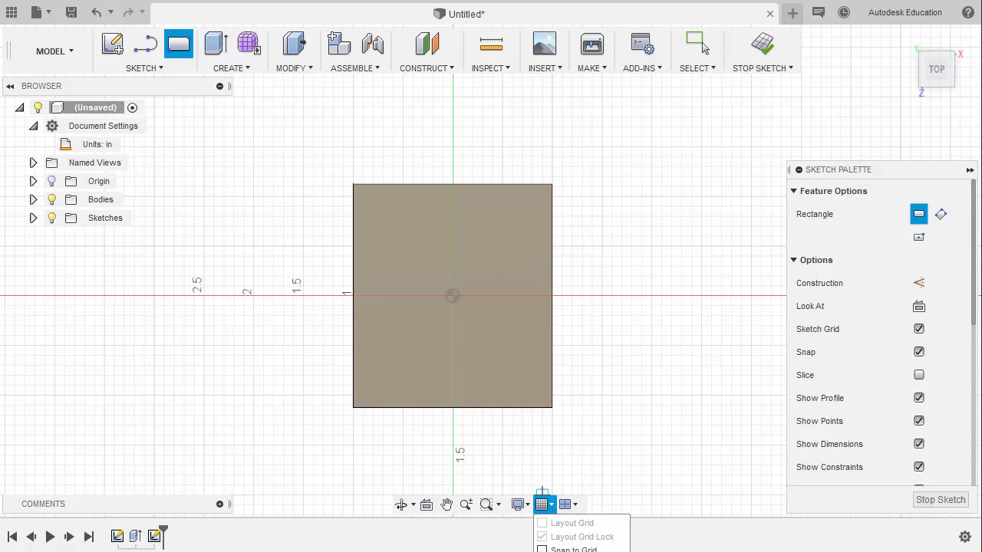
pyautogui.moveTo(587, 246)
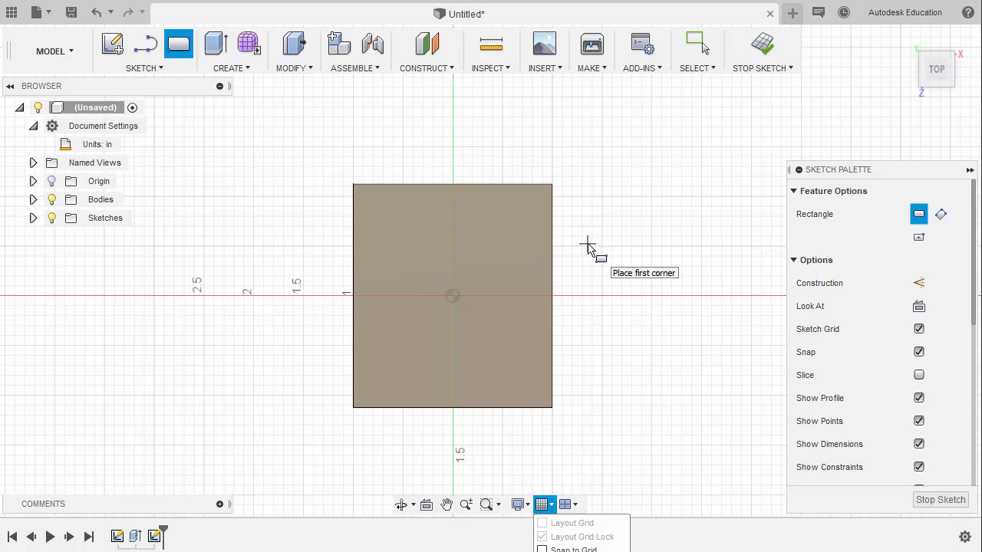
pyautogui.moveTo(563, 188)
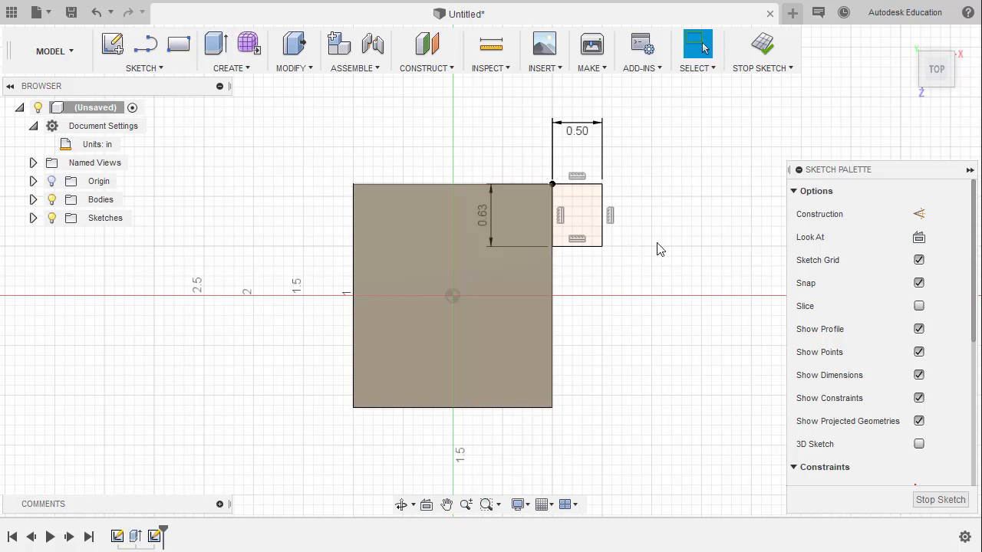
pyautogui.moveTo(663, 242)
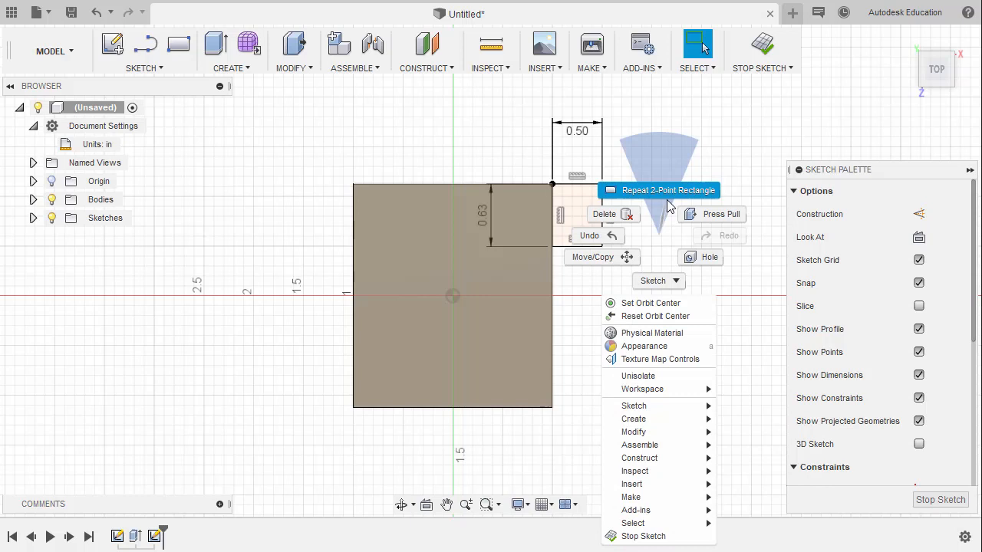
pyautogui.moveTo(664, 198)
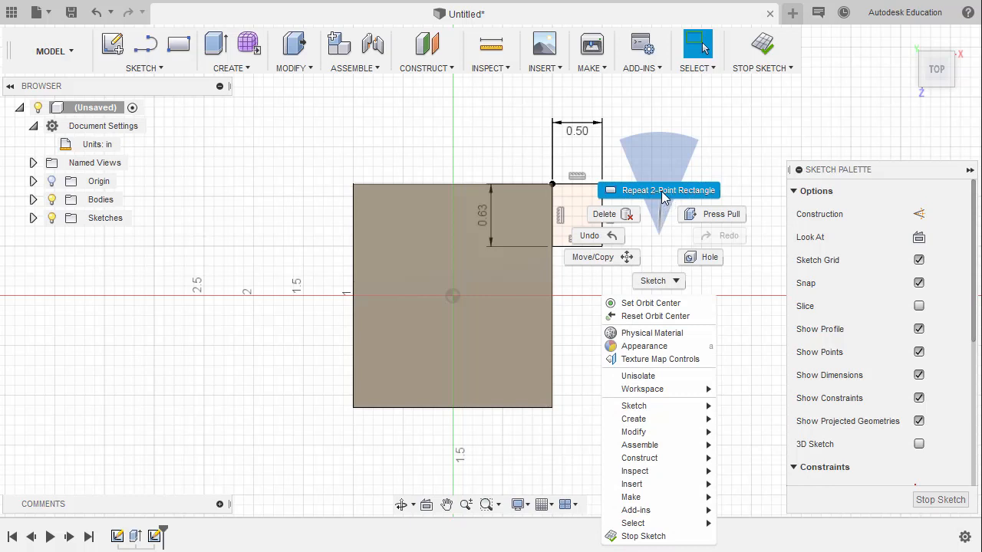
# Repeat the 2-Point Rectangle tool to start a second foot rectangle.
pyautogui.click(668, 190)
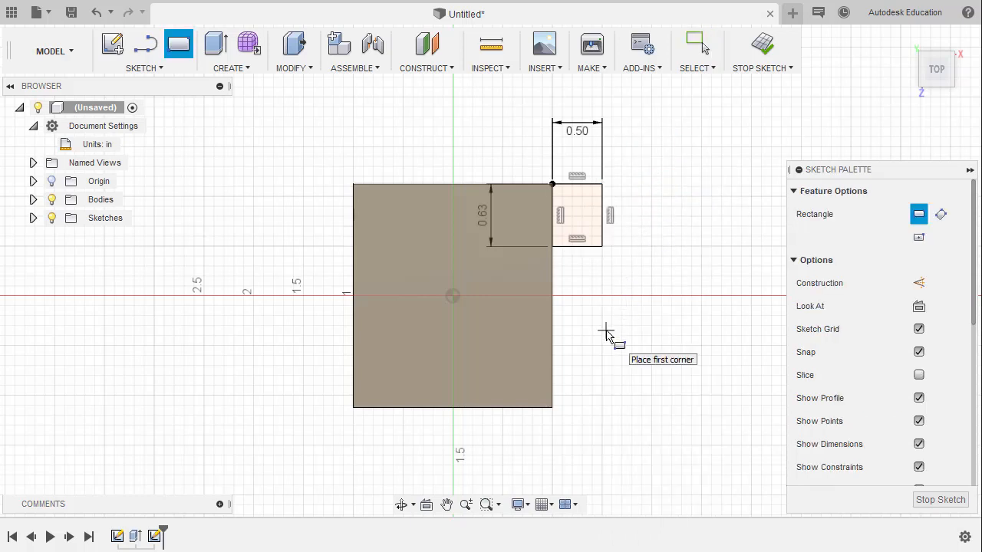
pyautogui.moveTo(552, 406)
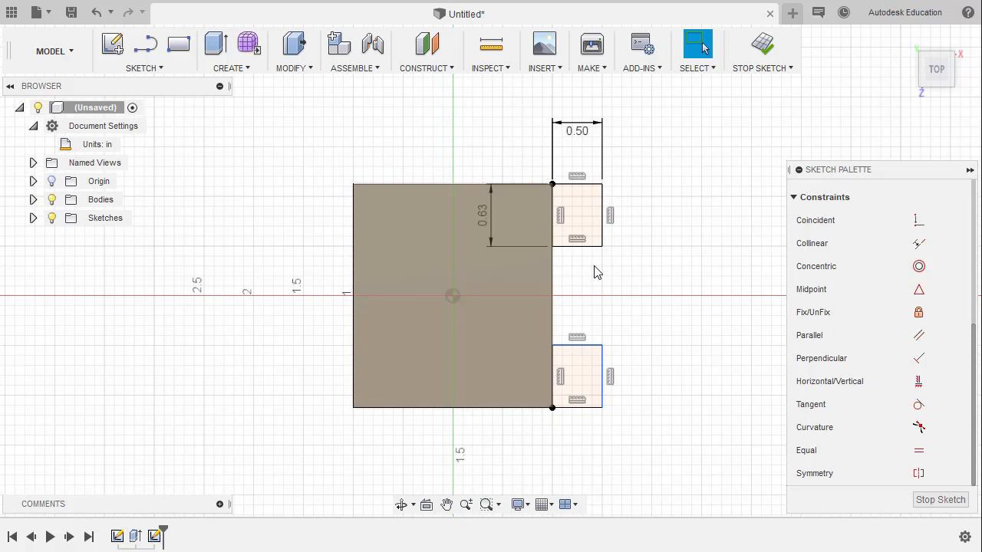
pyautogui.moveTo(634, 269)
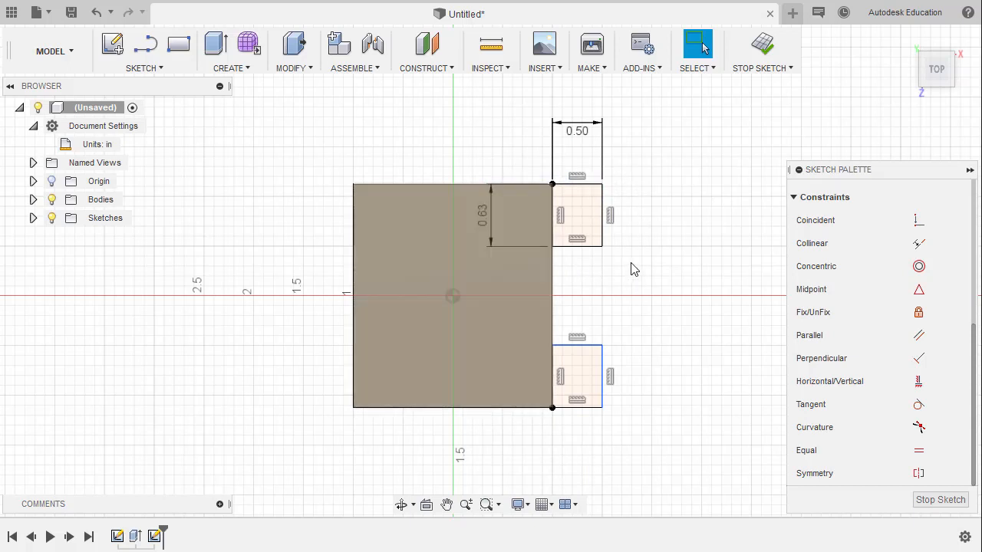
pyautogui.moveTo(968, 512)
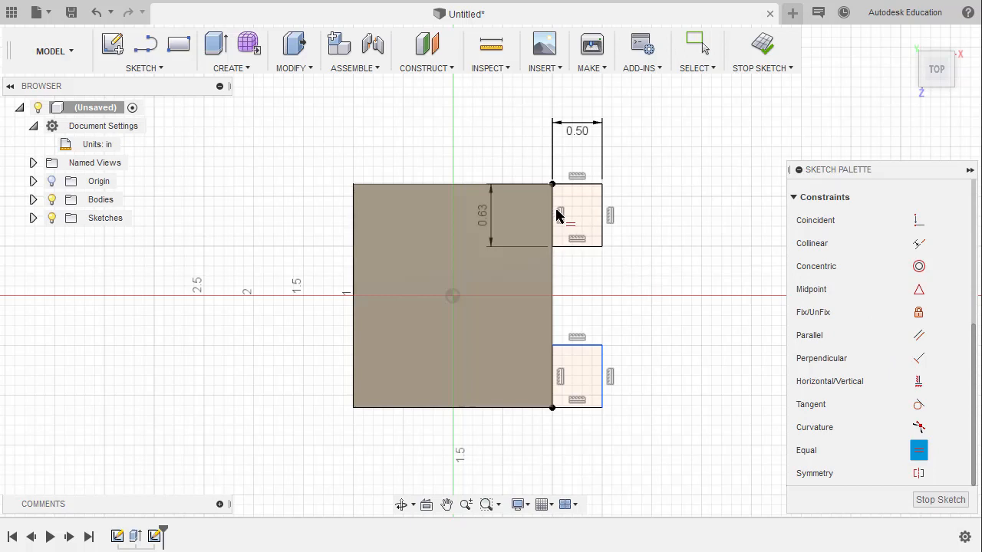
pyautogui.moveTo(683, 353)
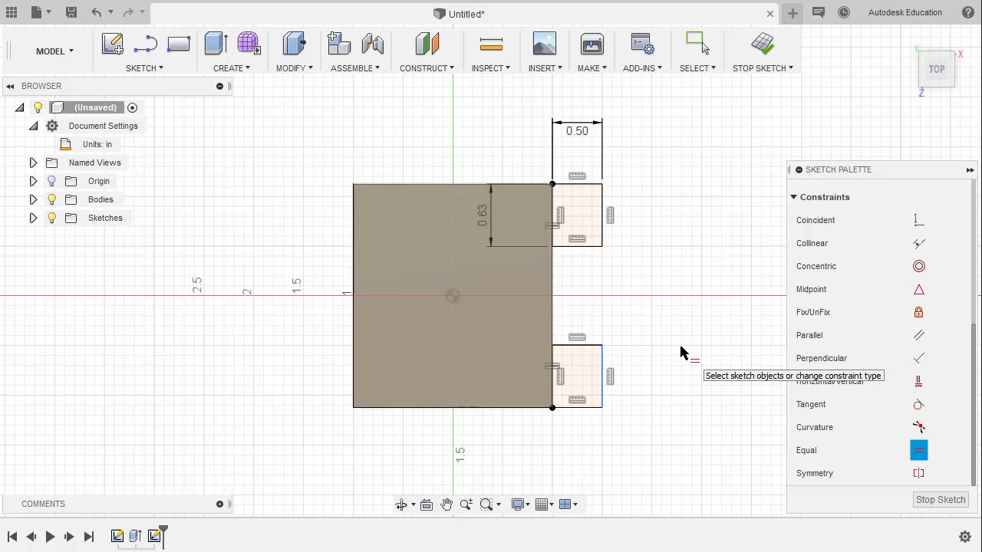
pyautogui.moveTo(919, 243)
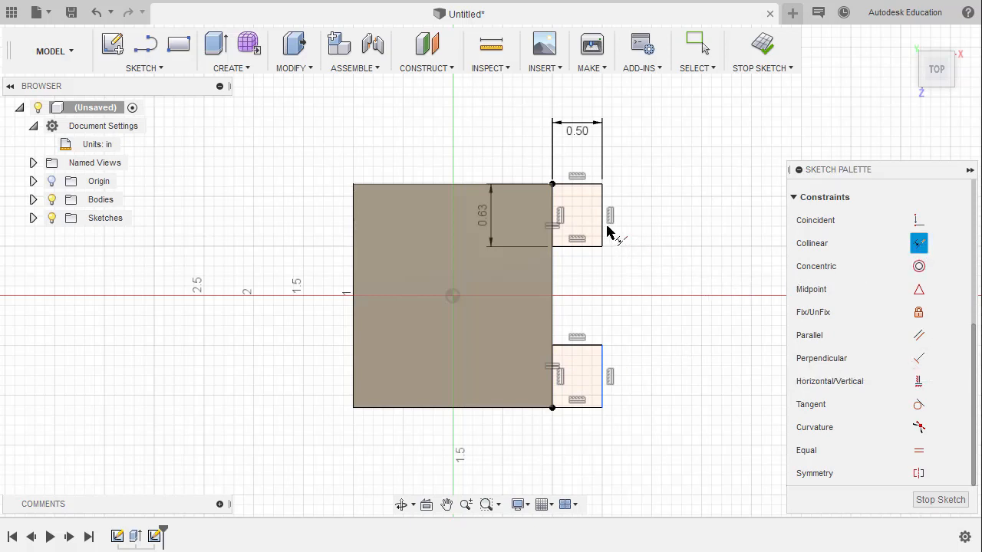
pyautogui.moveTo(606, 380)
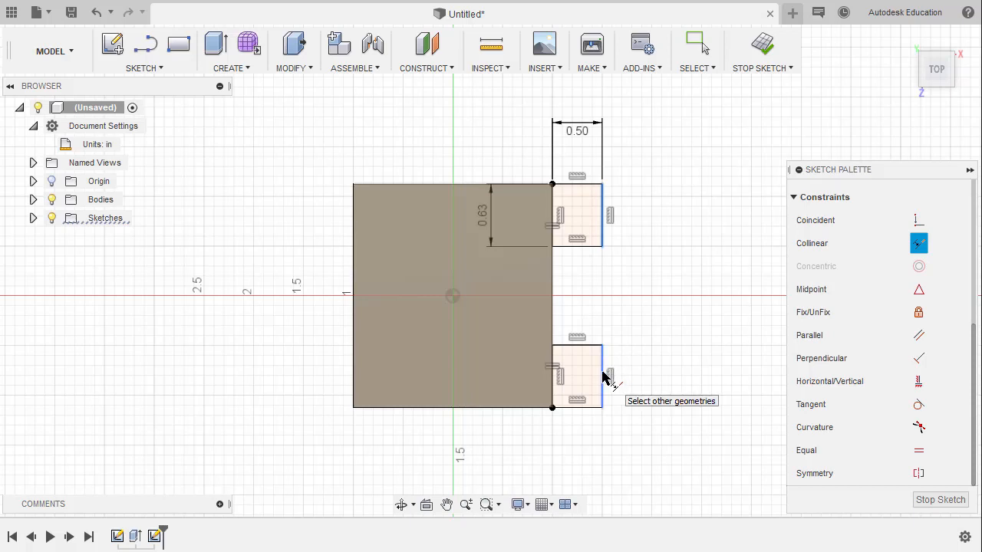
pyautogui.moveTo(664, 300)
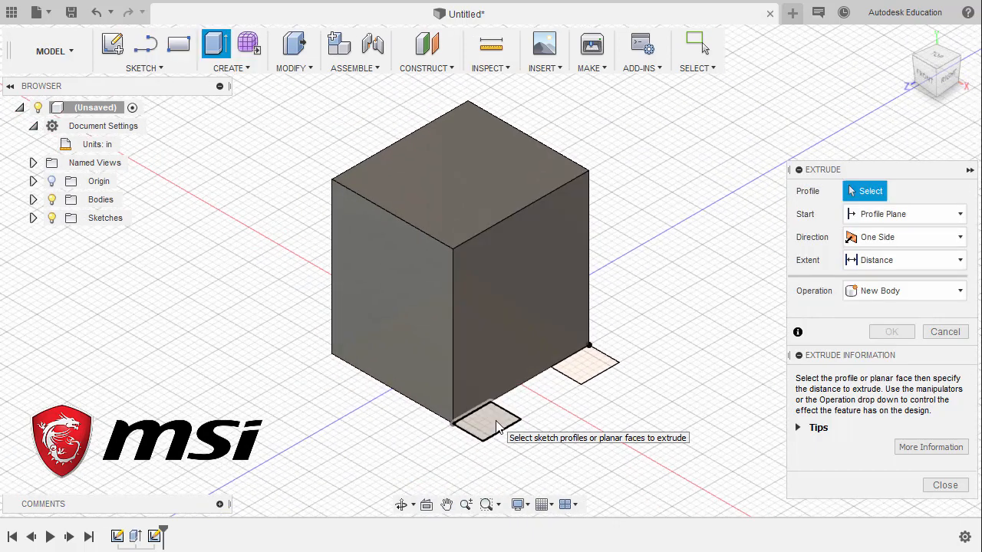
# Extrude both foot rectangles -0.88 in, joining them to the block.
pyautogui.click(583, 362)
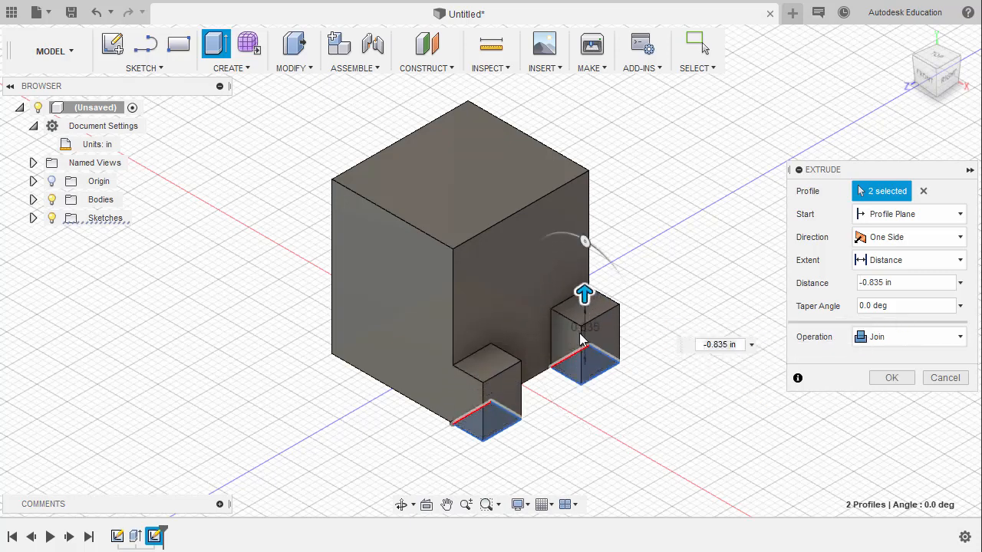
pyautogui.click(909, 283)
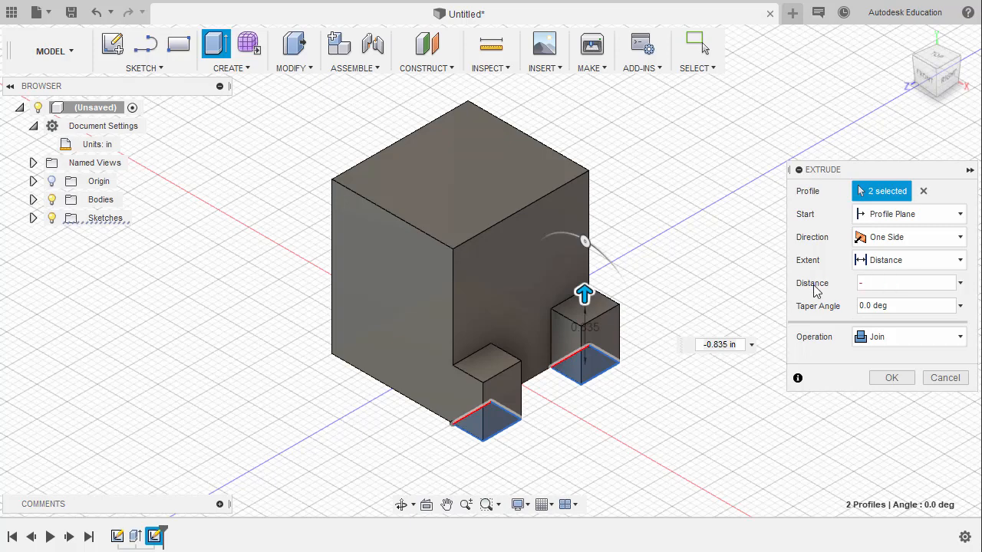
pyautogui.write('-.88')
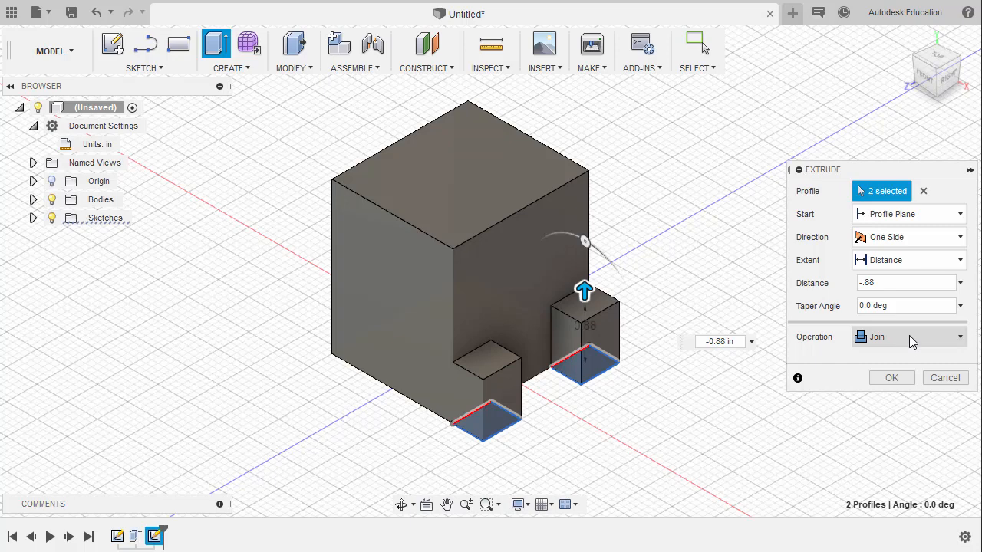
pyautogui.click(891, 378)
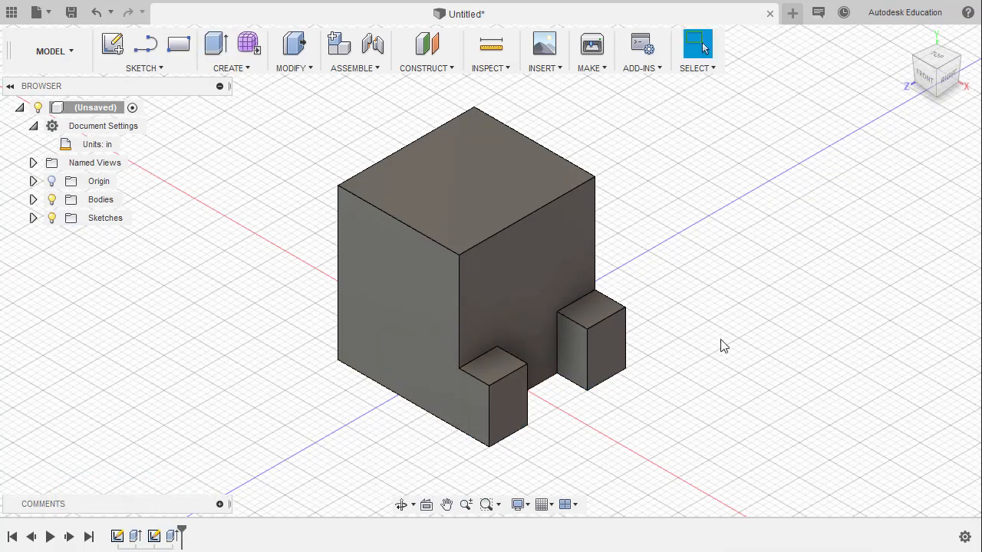
pyautogui.moveTo(677, 330)
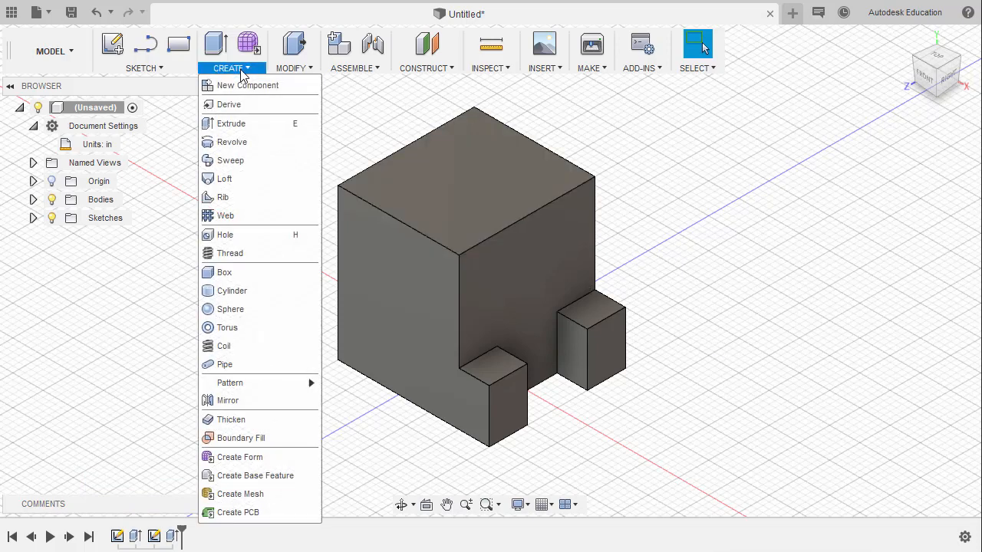
pyautogui.moveTo(230, 383)
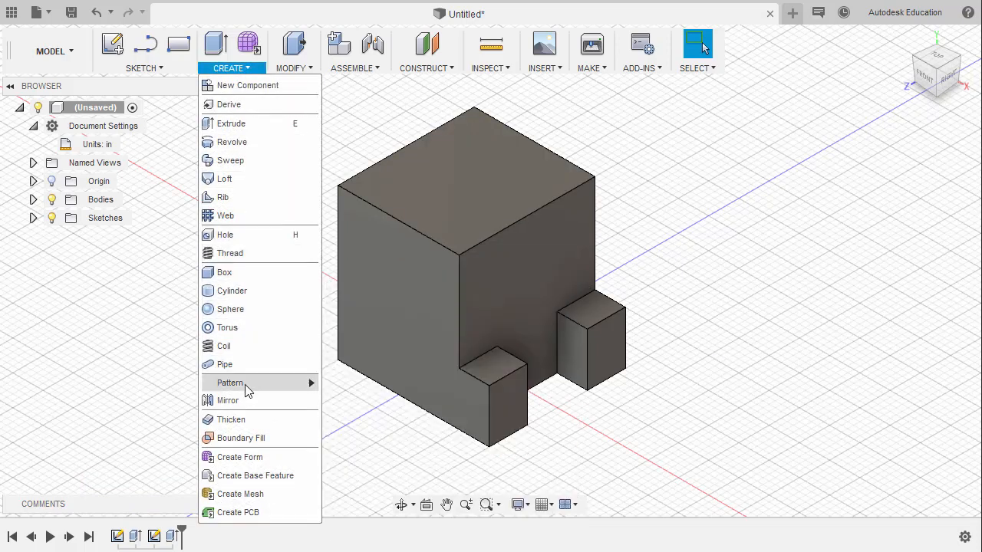
# Mirror the foot extrusion feature across the YZ origin plane.
pyautogui.click(228, 400)
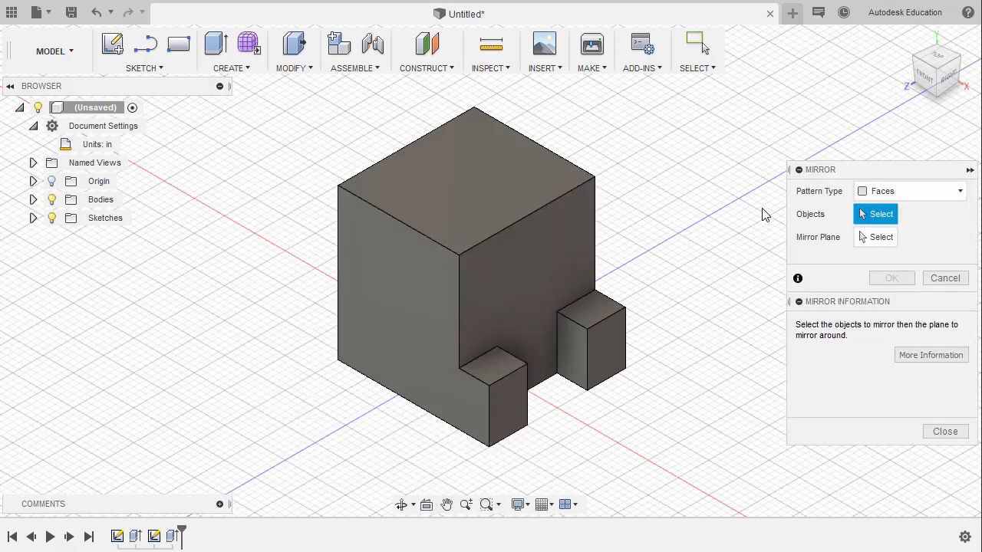
pyautogui.click(909, 190)
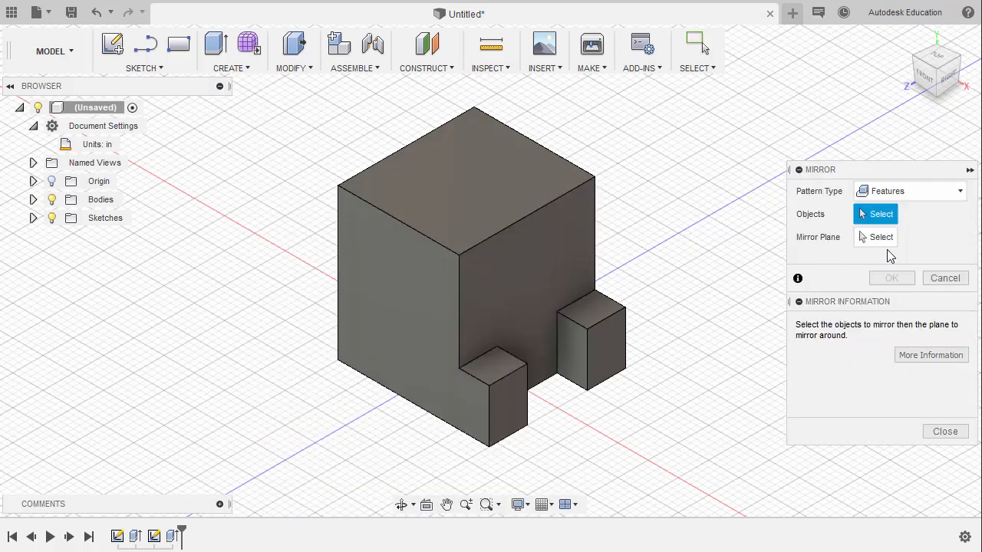
pyautogui.moveTo(734, 342)
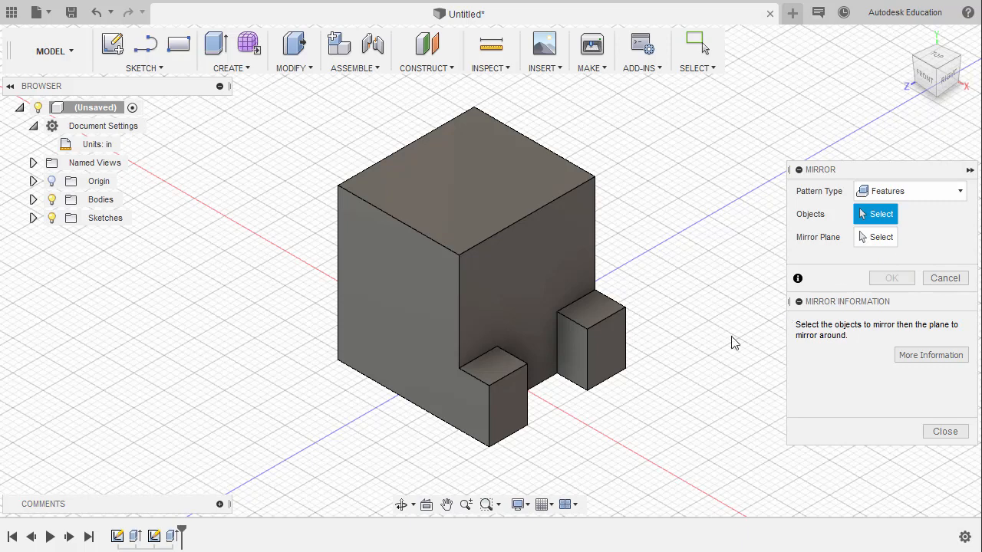
pyautogui.moveTo(211, 508)
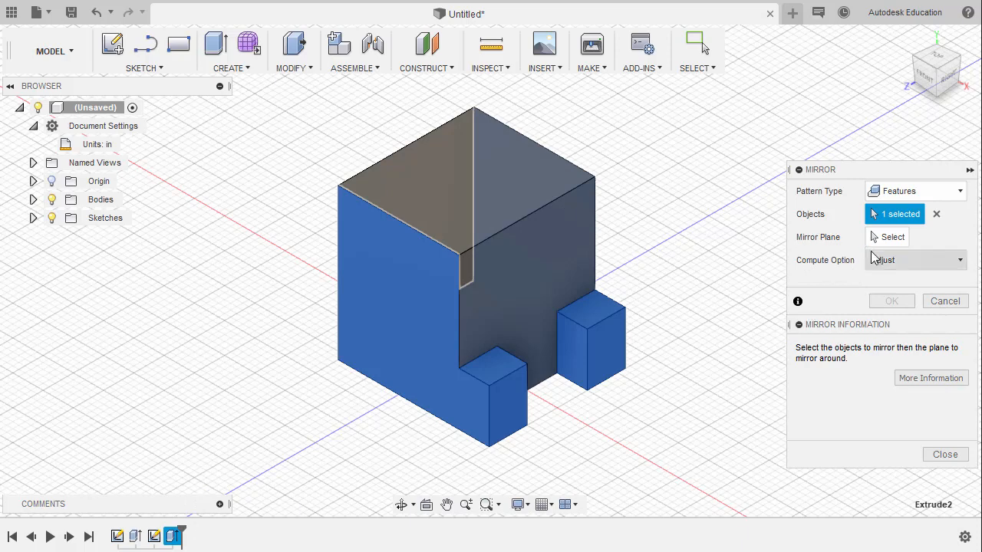
pyautogui.click(892, 237)
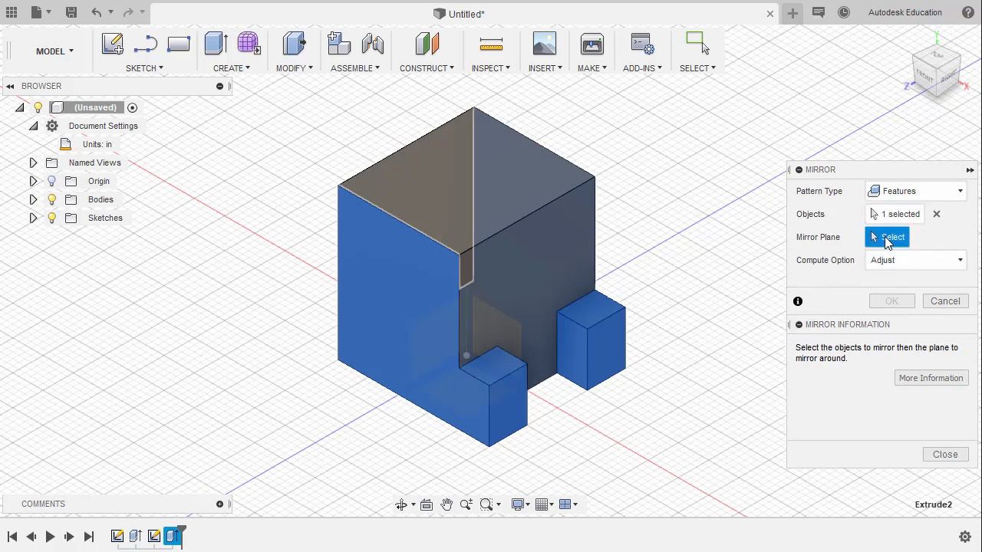
pyautogui.moveTo(867, 248)
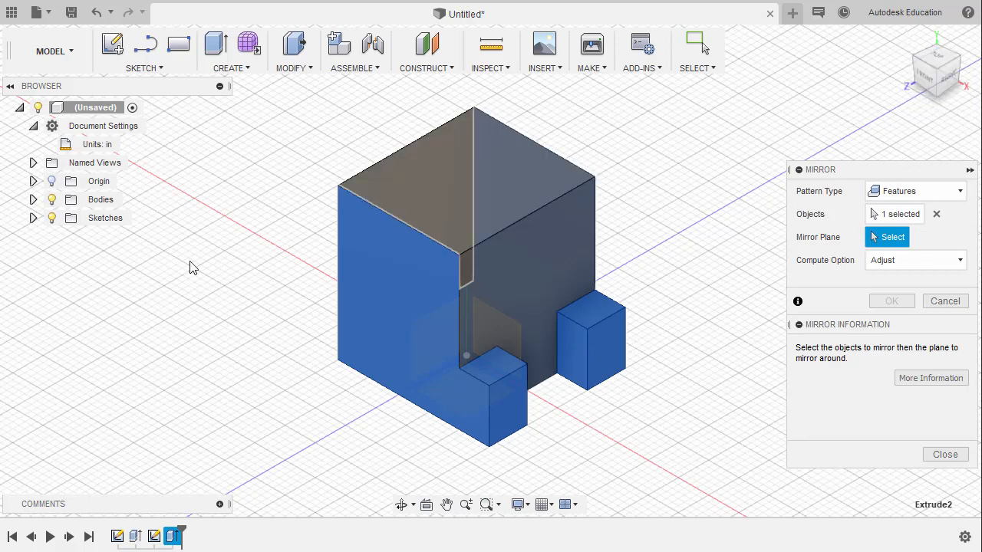
pyautogui.click(33, 181)
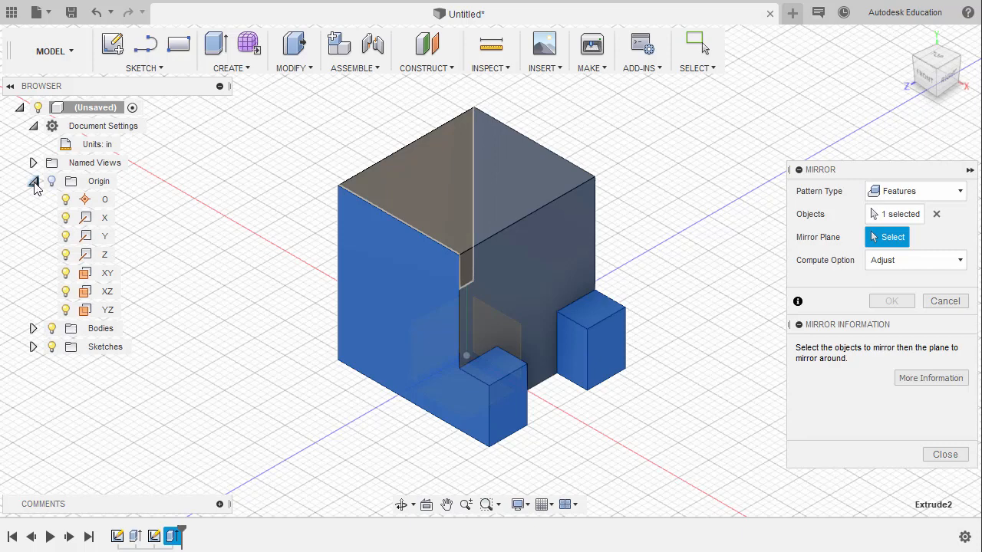
pyautogui.click(108, 309)
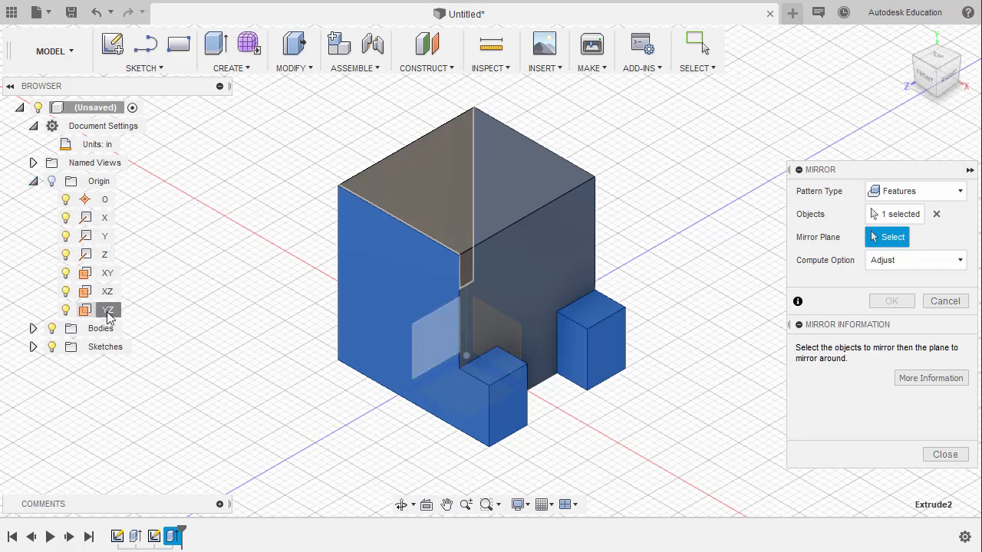
pyautogui.click(108, 310)
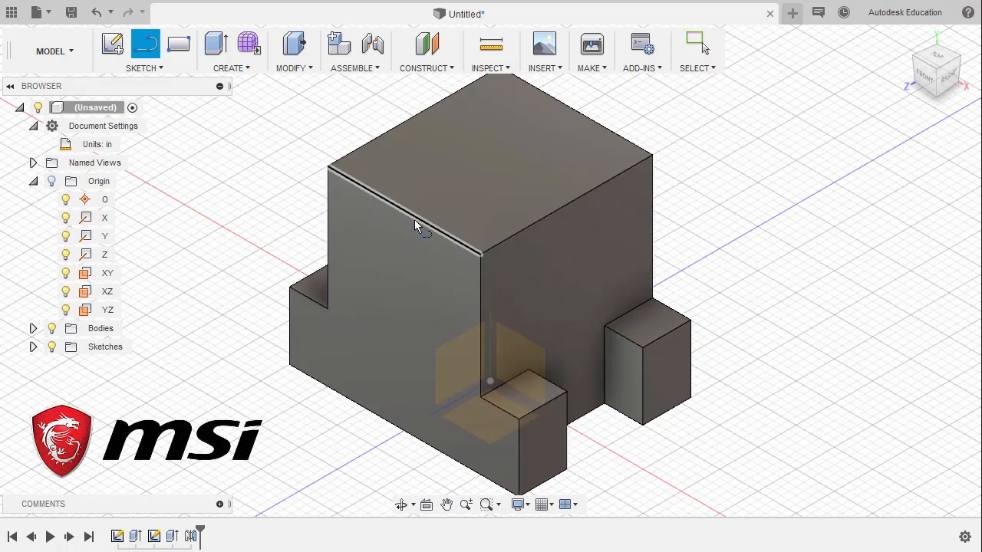
pyautogui.moveTo(418, 226)
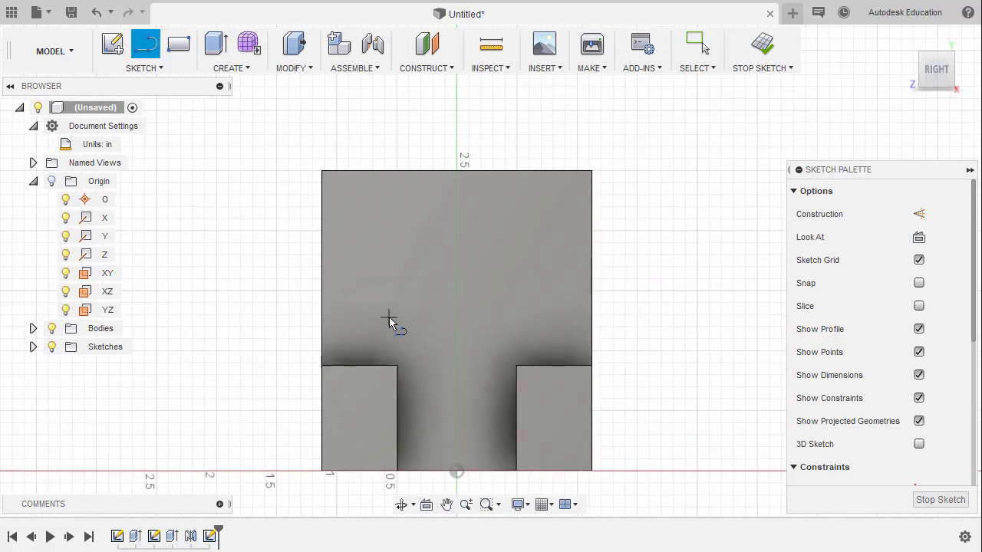
pyautogui.moveTo(647, 301)
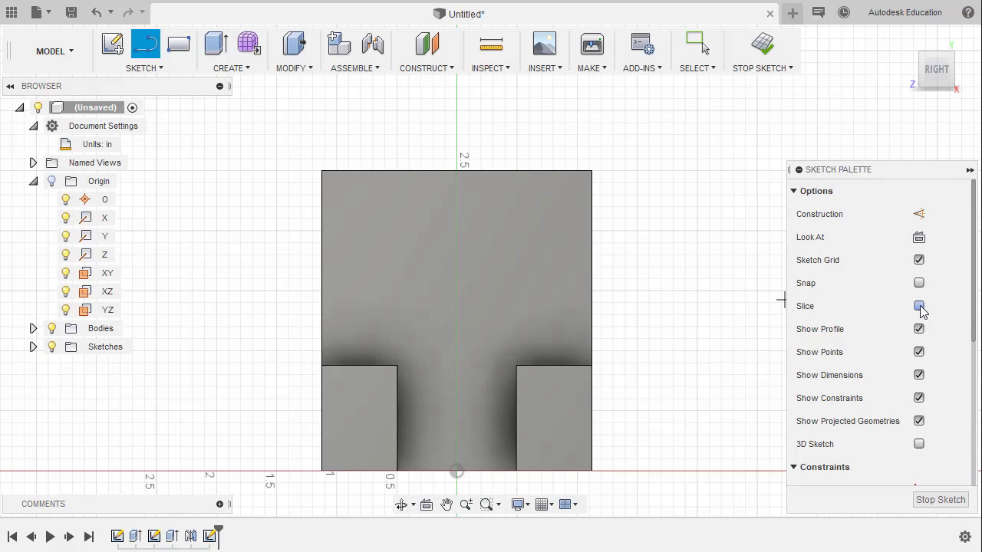
# Enable Slice so the side-profile sketch cuts away the body.
pyautogui.click(919, 306)
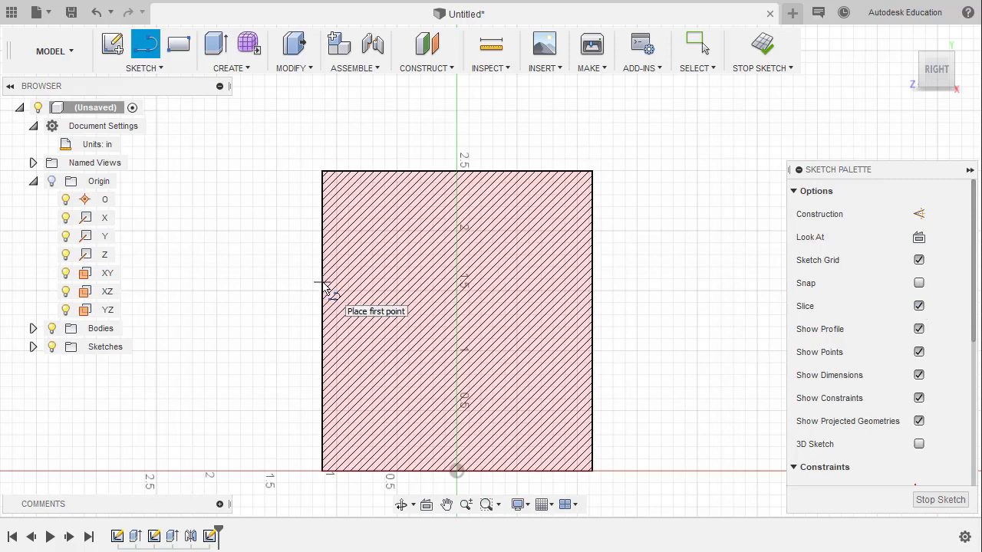
pyautogui.moveTo(337, 302)
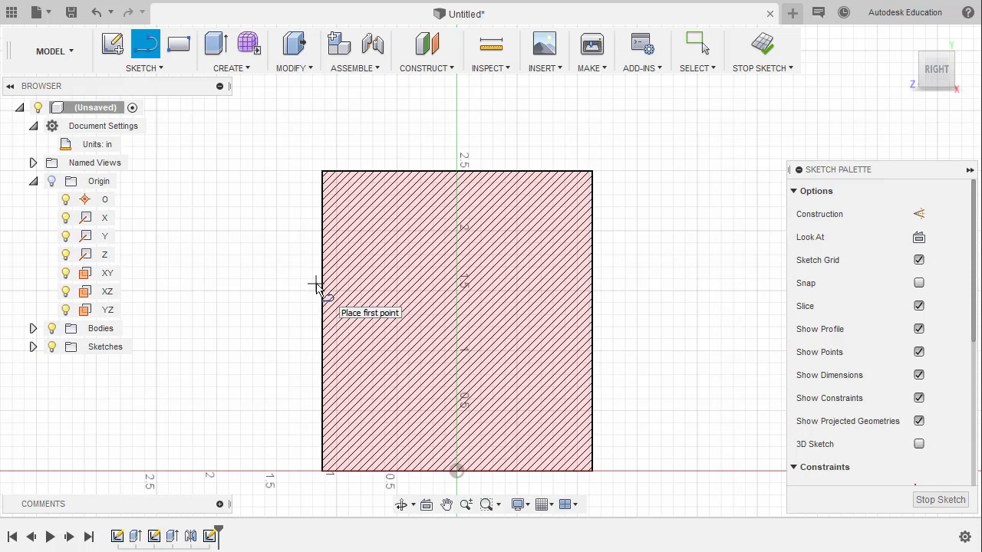
pyautogui.moveTo(311, 294)
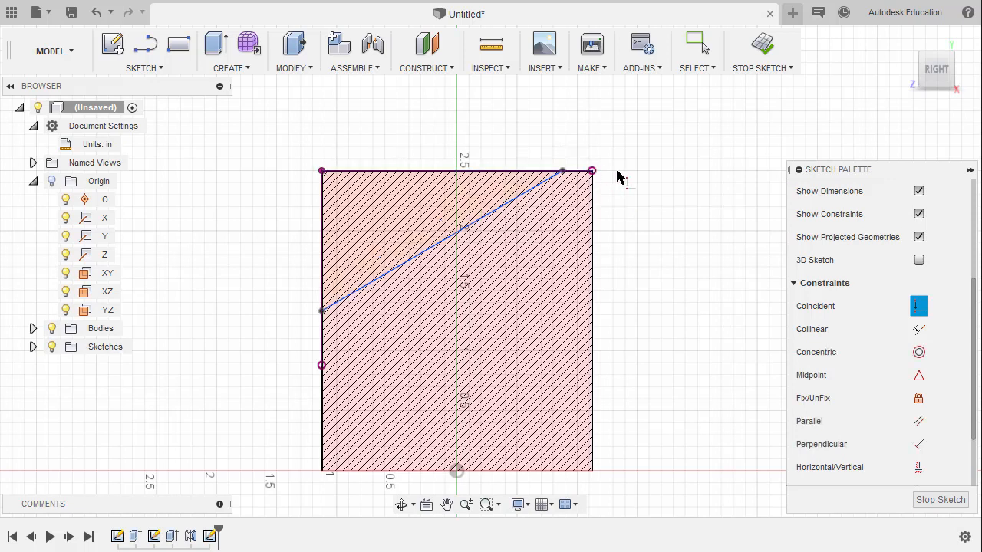
pyautogui.moveTo(621, 152)
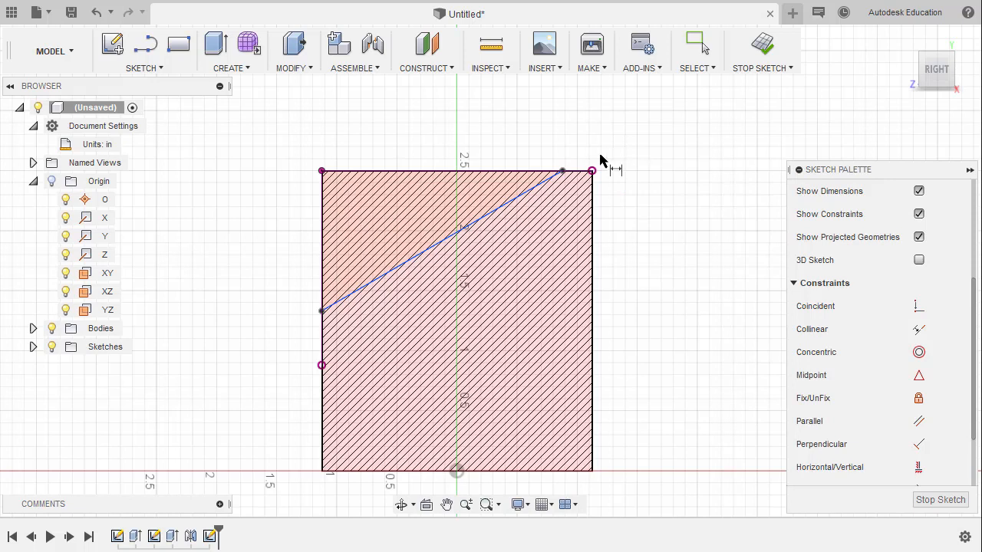
# Dimension the corner line 1.25 in down the side and 0.6 in along the top.
pyautogui.click(441, 170)
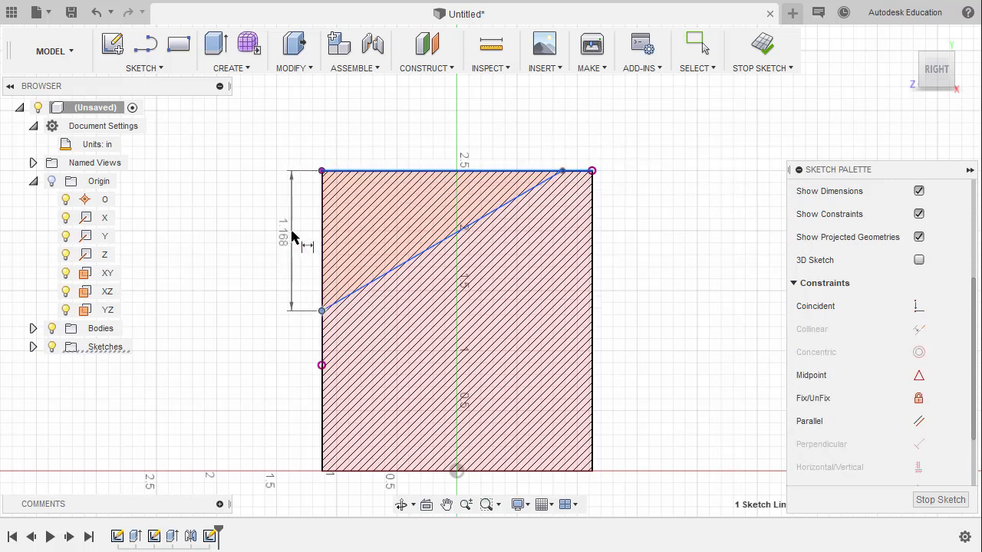
pyautogui.doubleClick(290, 237)
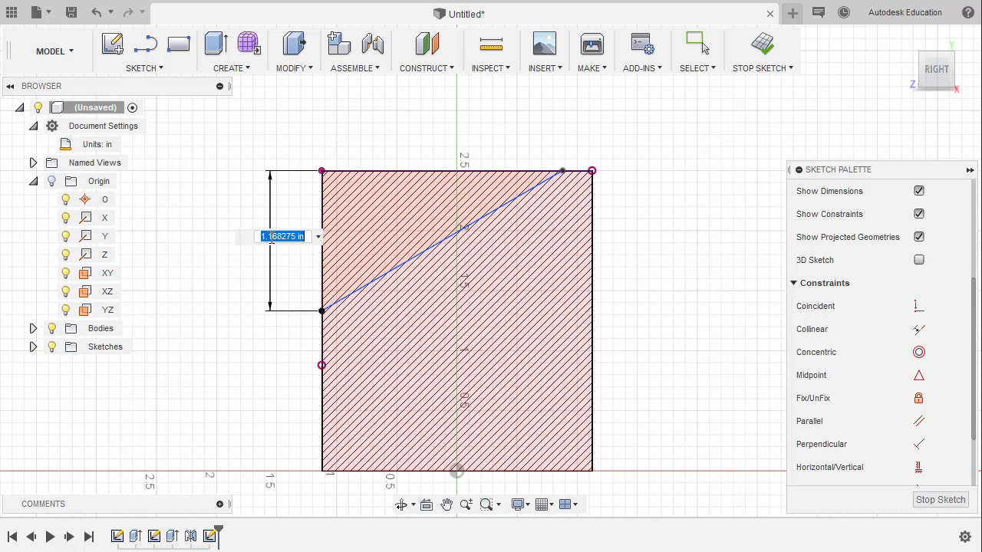
pyautogui.write('1.2')
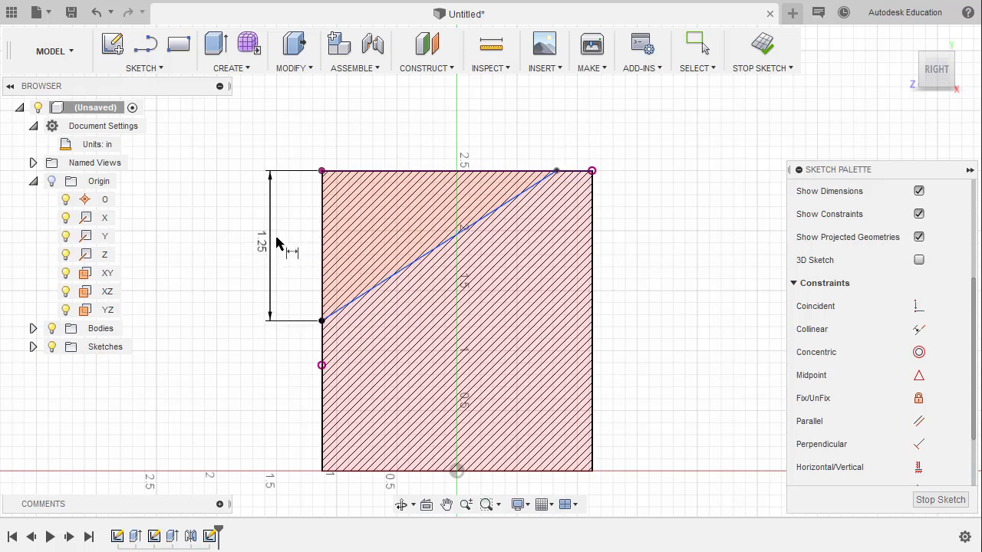
pyautogui.moveTo(523, 184)
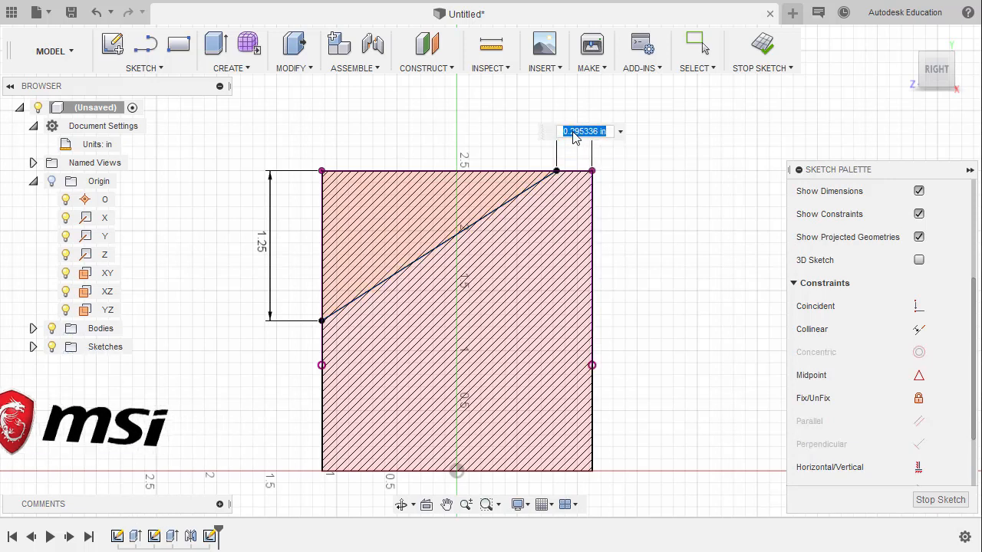
pyautogui.write('.6')
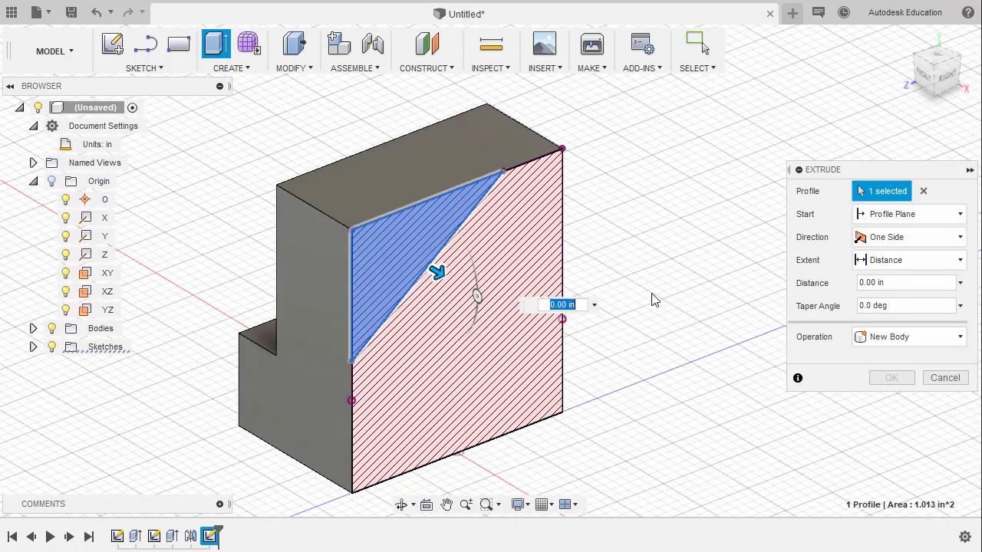
# Cut the triangle profile symmetrically through the block, 1 in whole length.
pyautogui.click(909, 237)
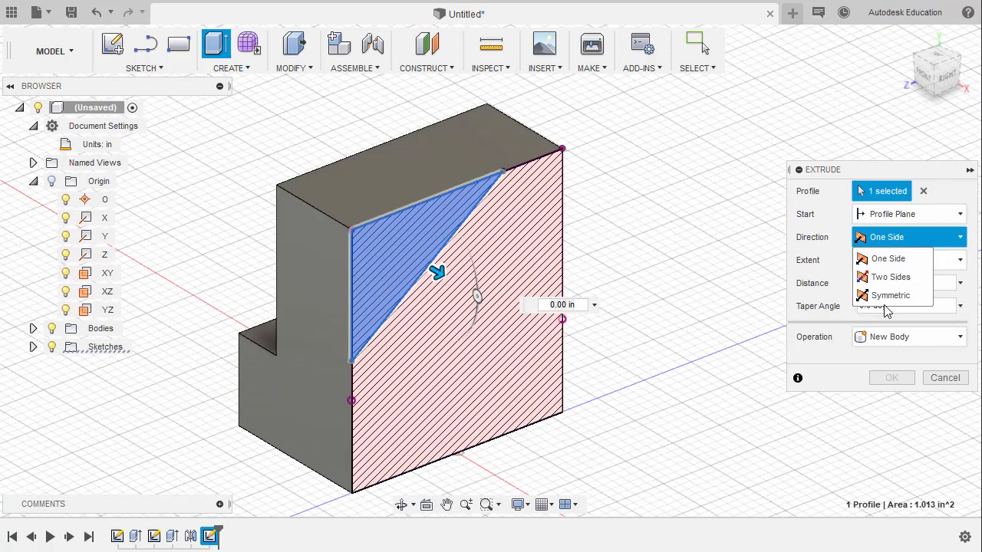
pyautogui.click(890, 296)
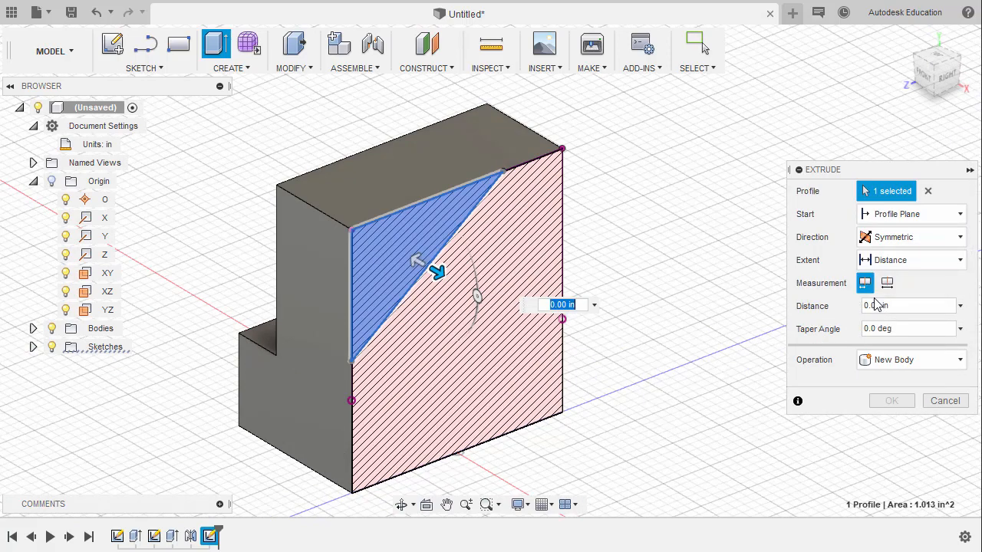
pyautogui.click(910, 360)
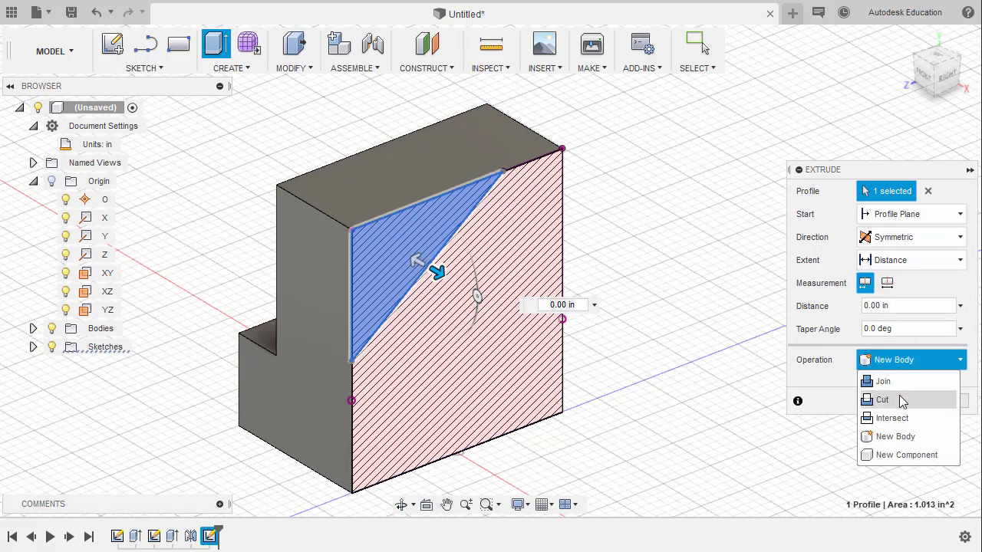
pyautogui.click(883, 399)
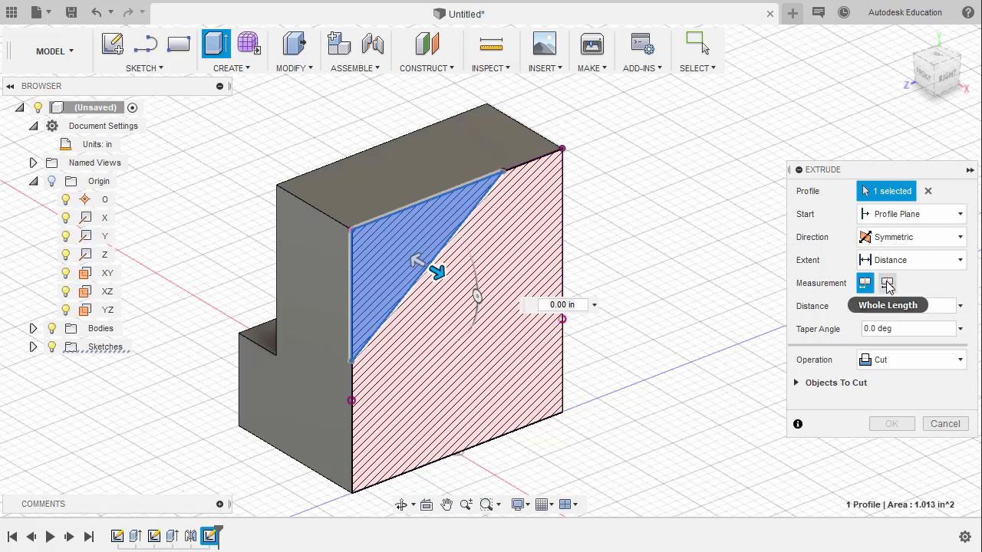
pyautogui.click(888, 283)
pyautogui.write('1')
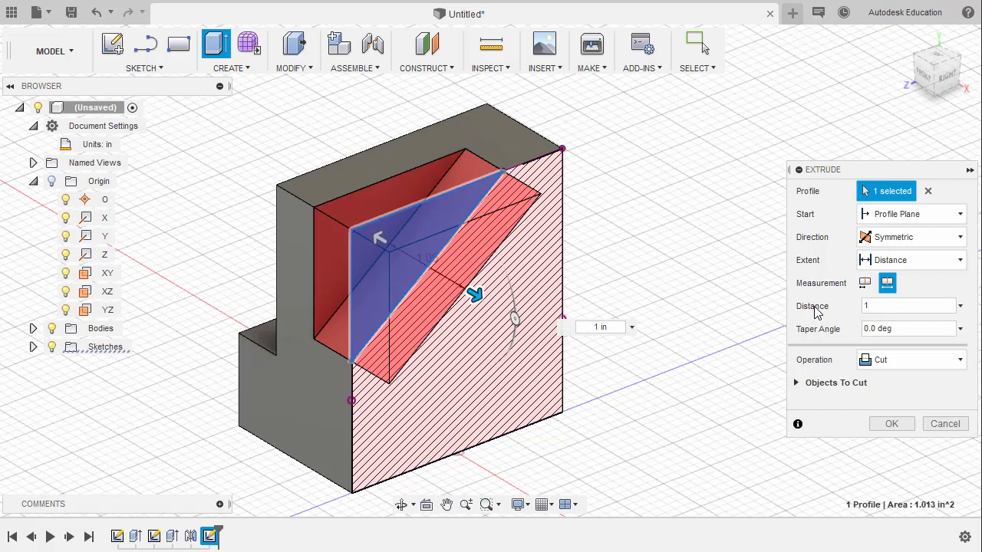
pyautogui.click(892, 423)
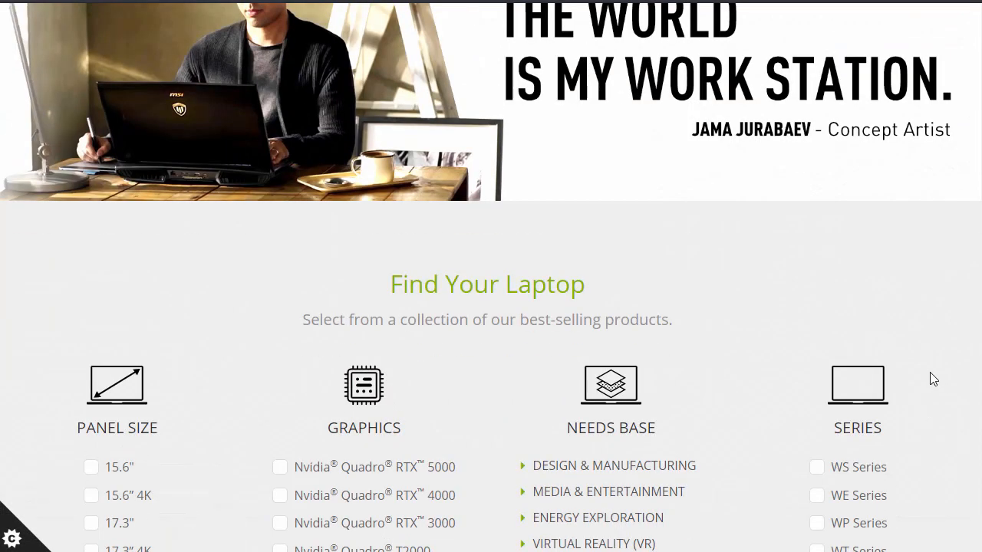
# Scroll the MSI workstation page past Find Your Laptop down to New Products.
pyautogui.scroll(-3)
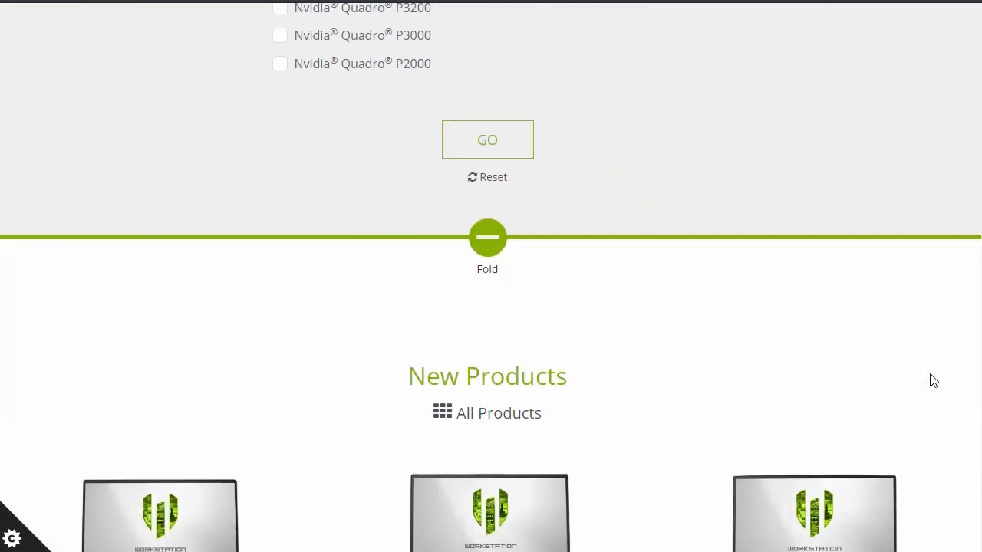
pyautogui.scroll(-3)
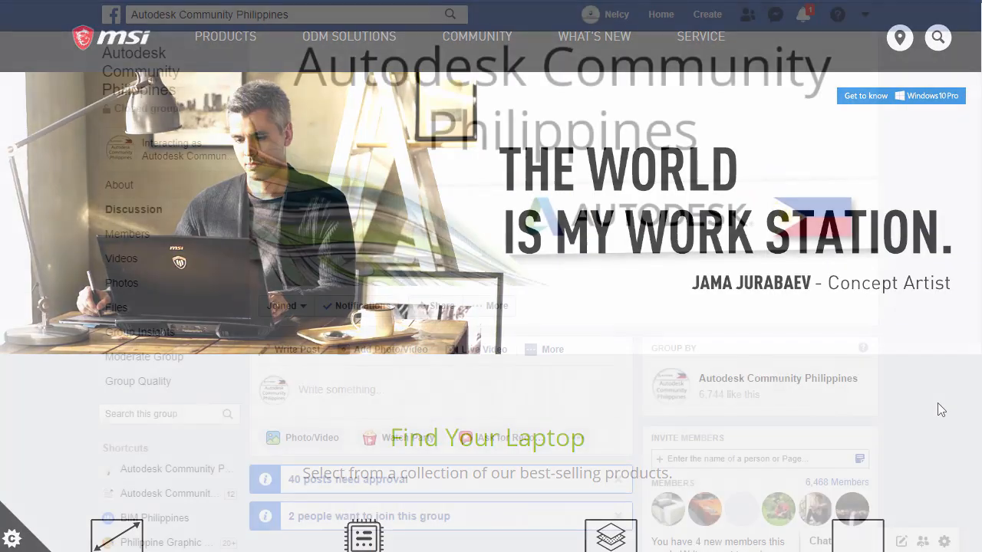
pyautogui.scroll(-3)
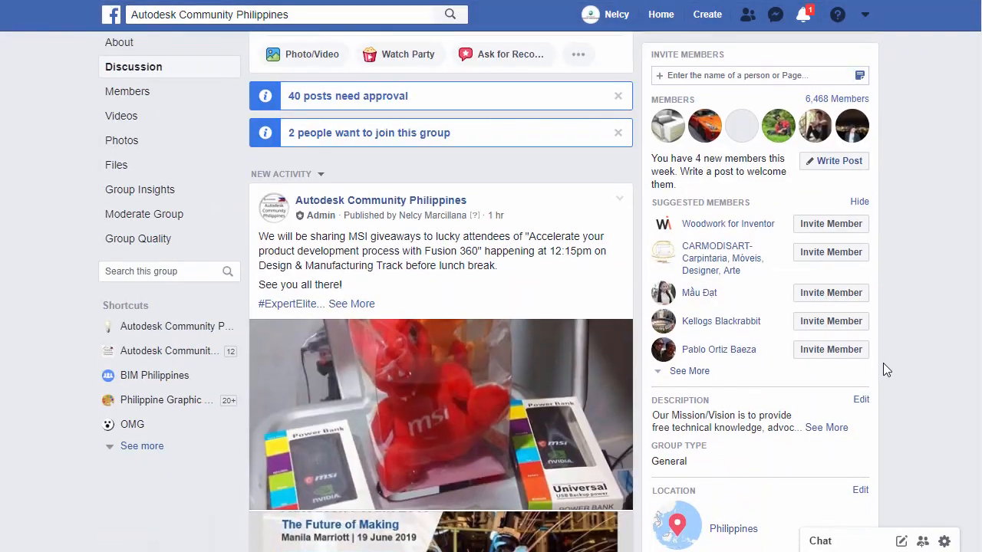